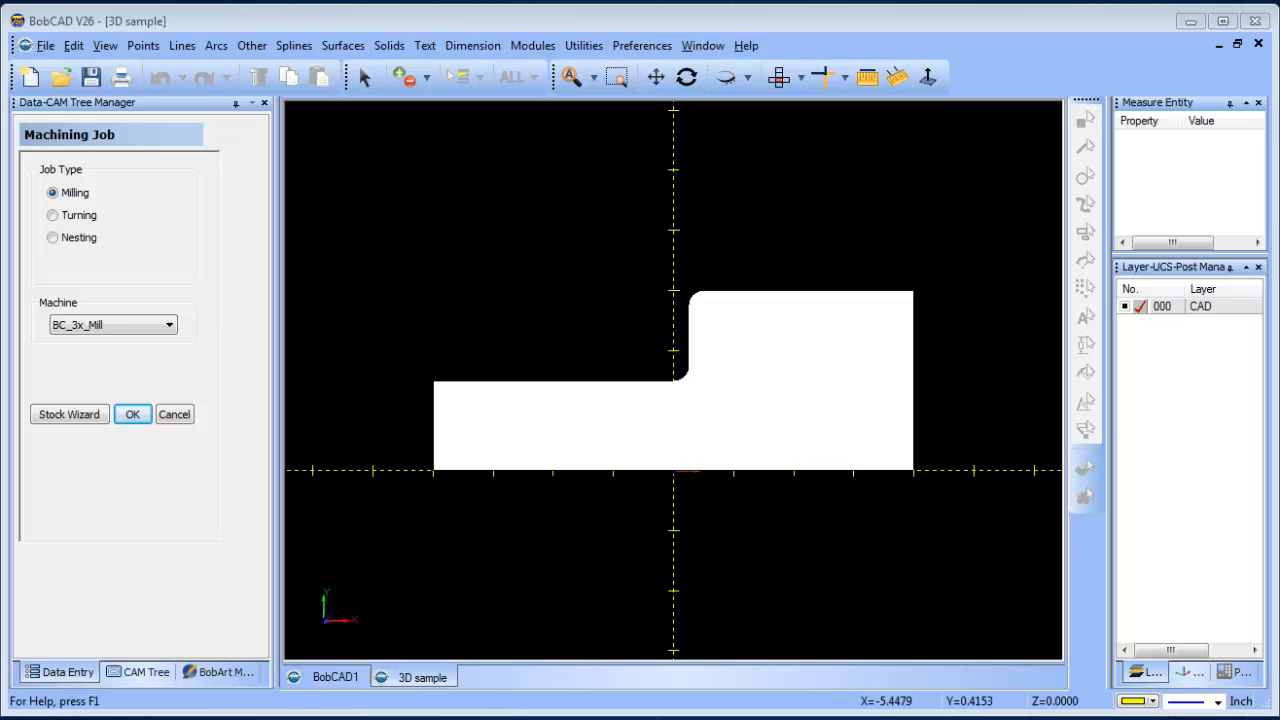
mouse_move(715, 123)
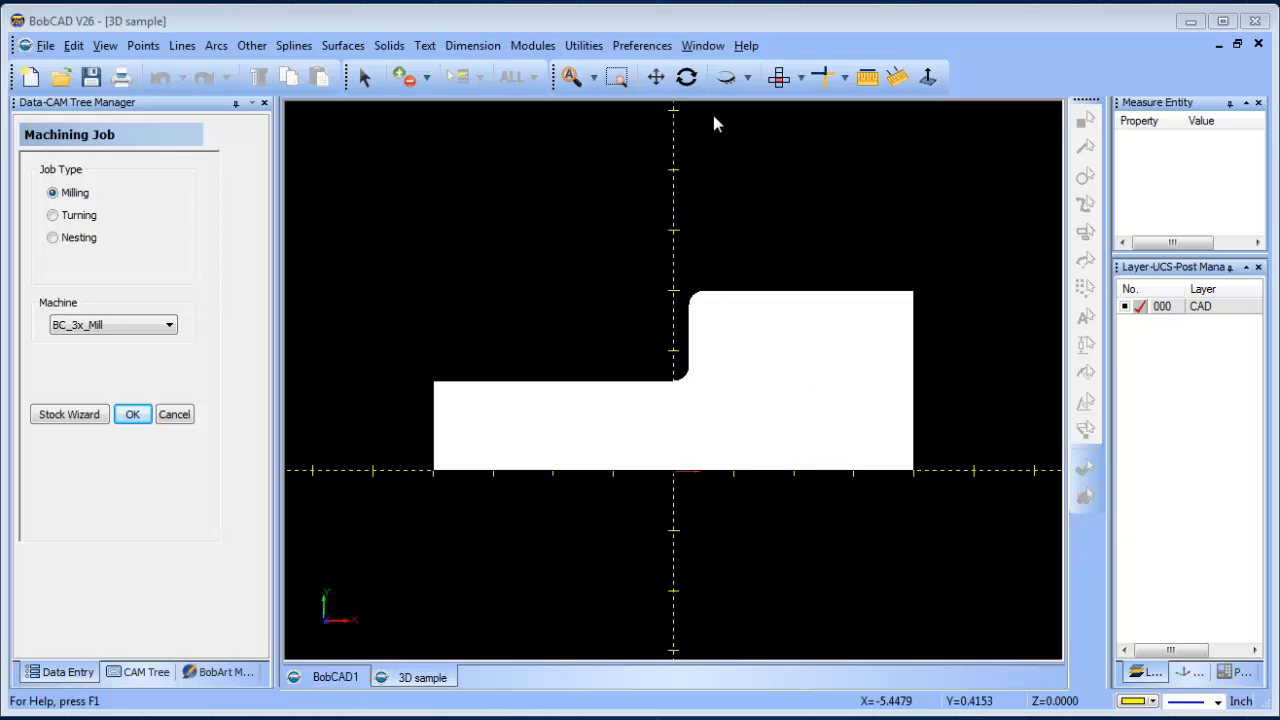
mouse_move(690, 155)
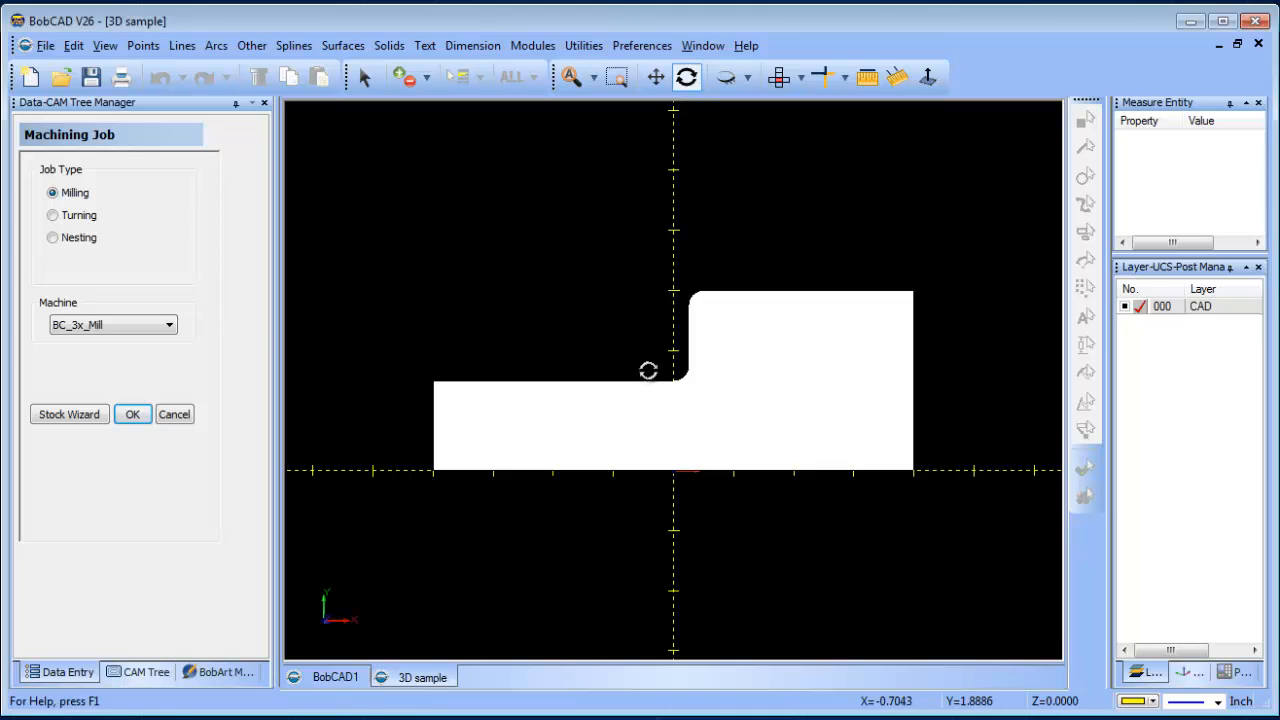
- Open the Utilities menu to reach the geometry transform tools
click(779, 77)
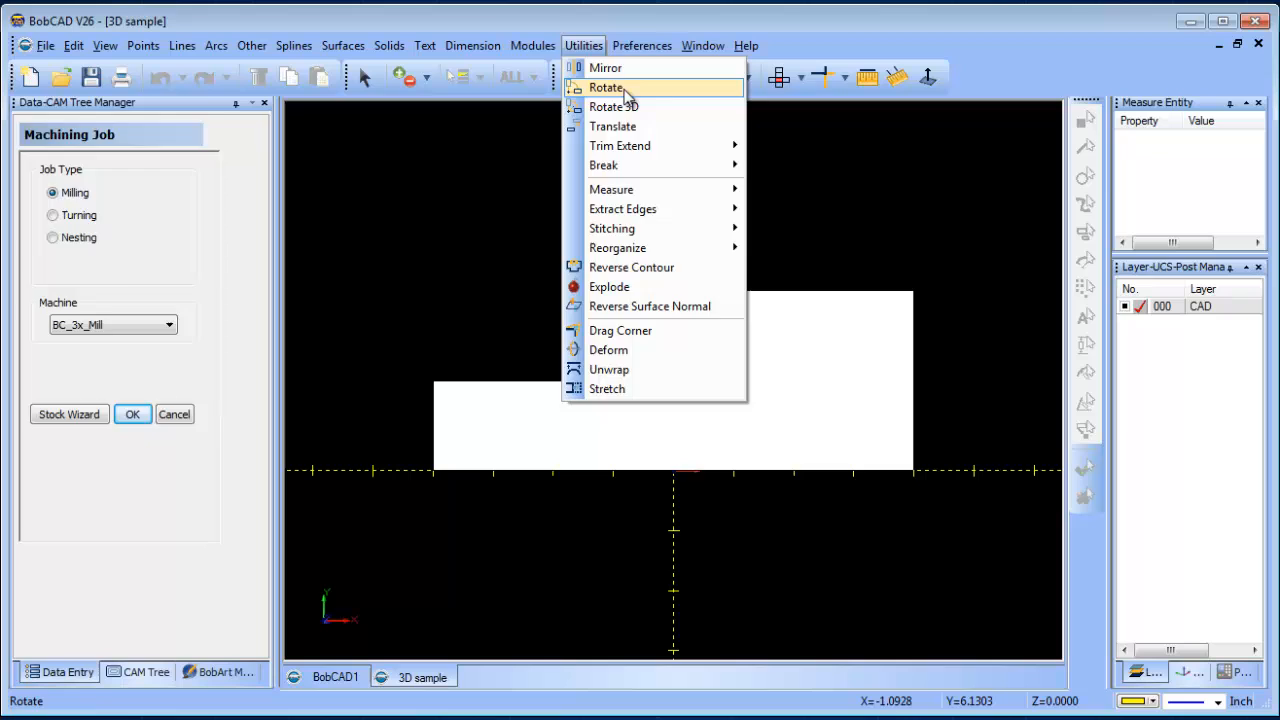
- Rotate the stepped part 90 degrees about X so its pocket faces up
click(606, 87)
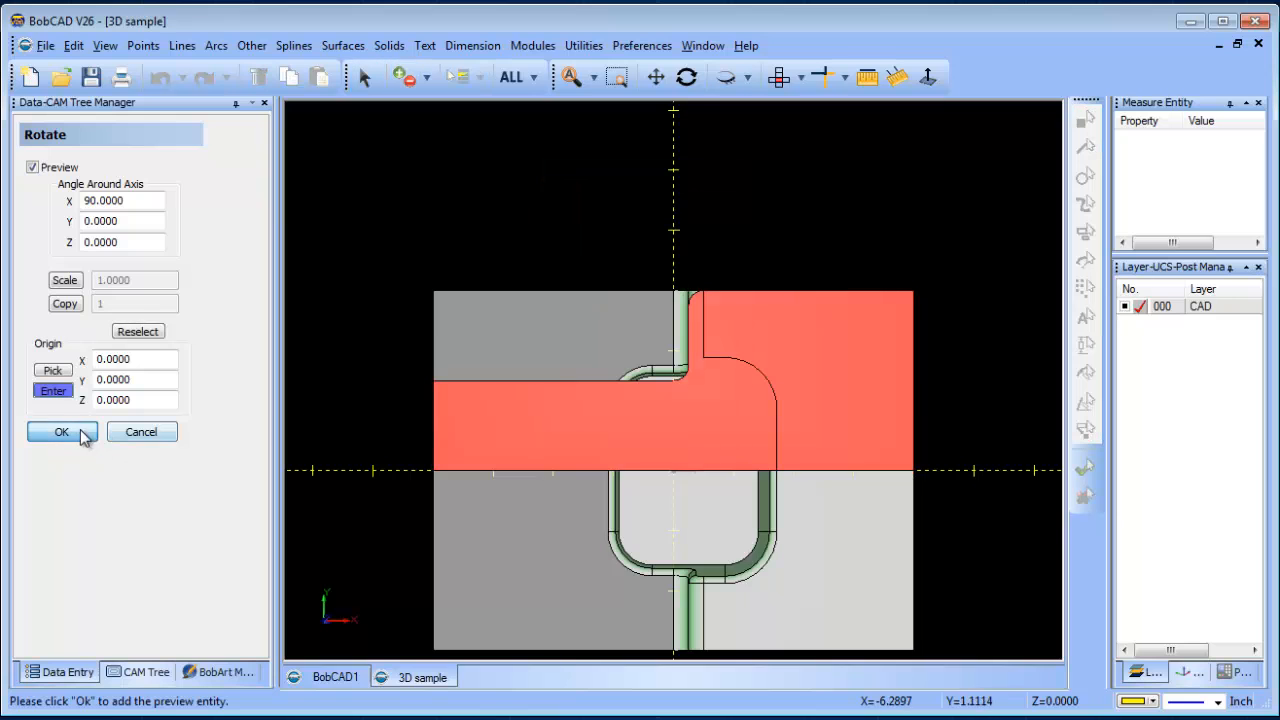
click(61, 431)
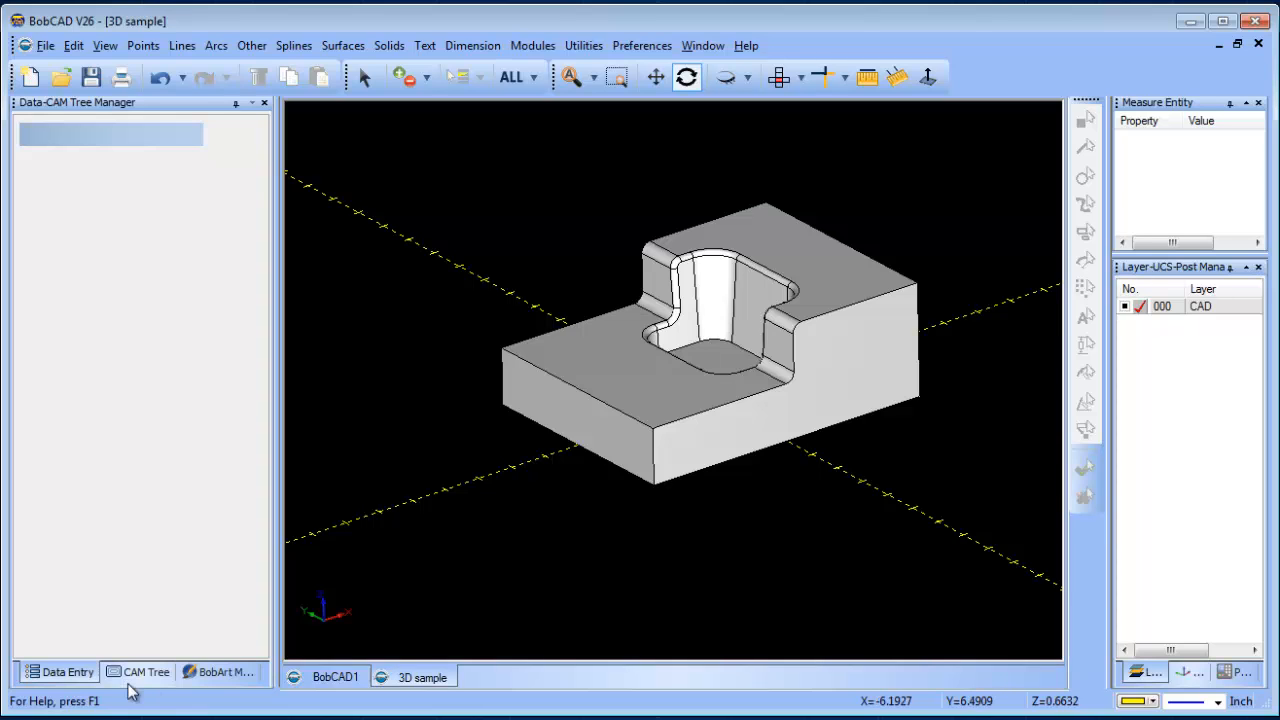
- Create rectangular Carbon Steel 1018 stock and accept Machine Setup 1
click(146, 671)
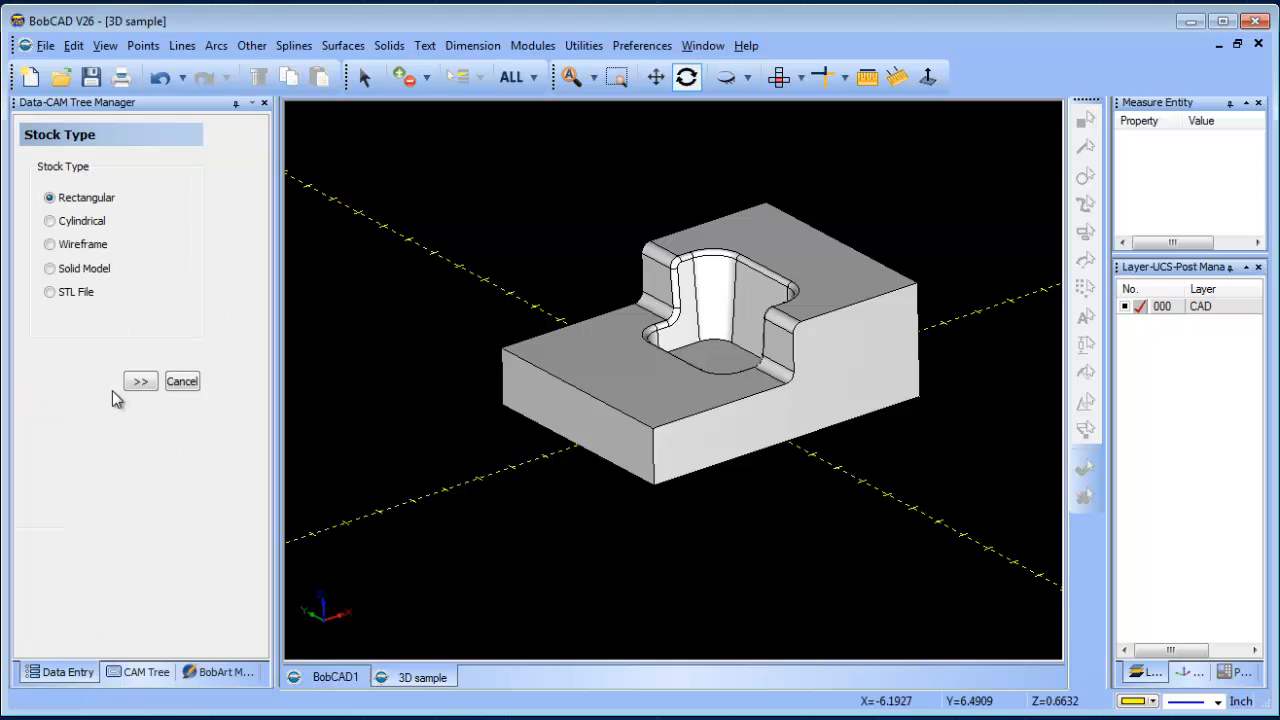
mouse_move(110, 352)
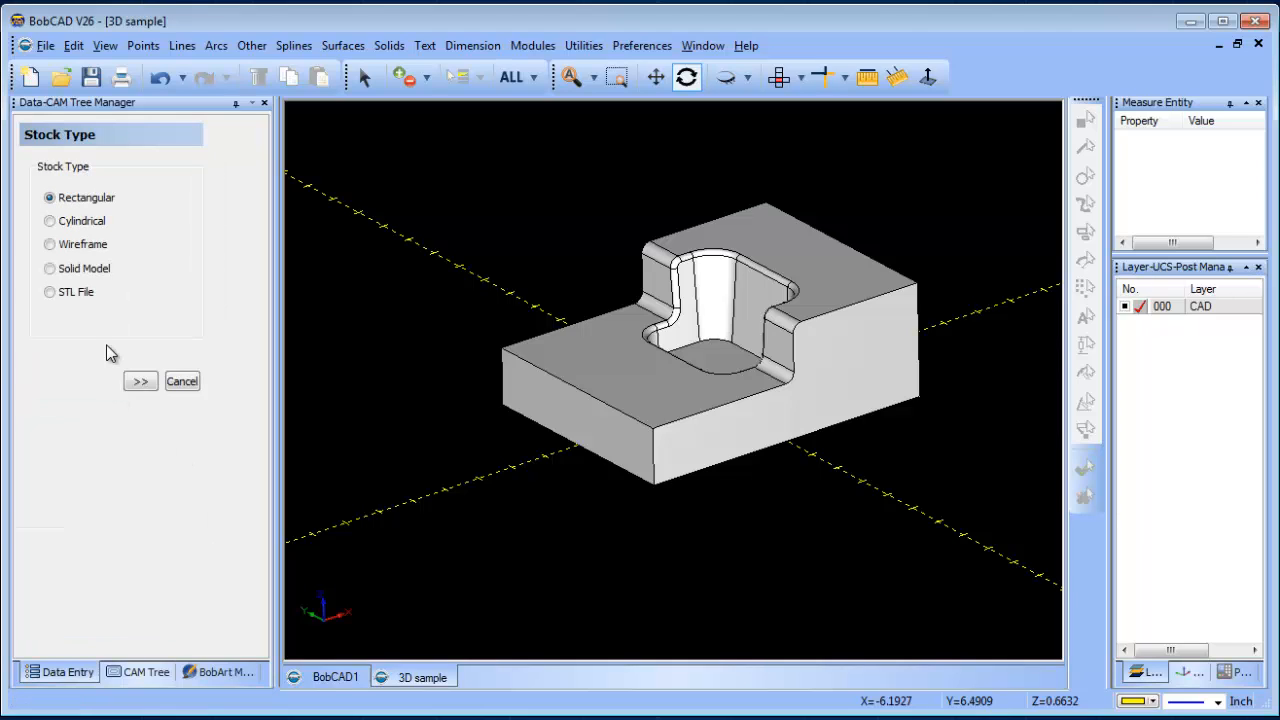
mouse_move(112, 297)
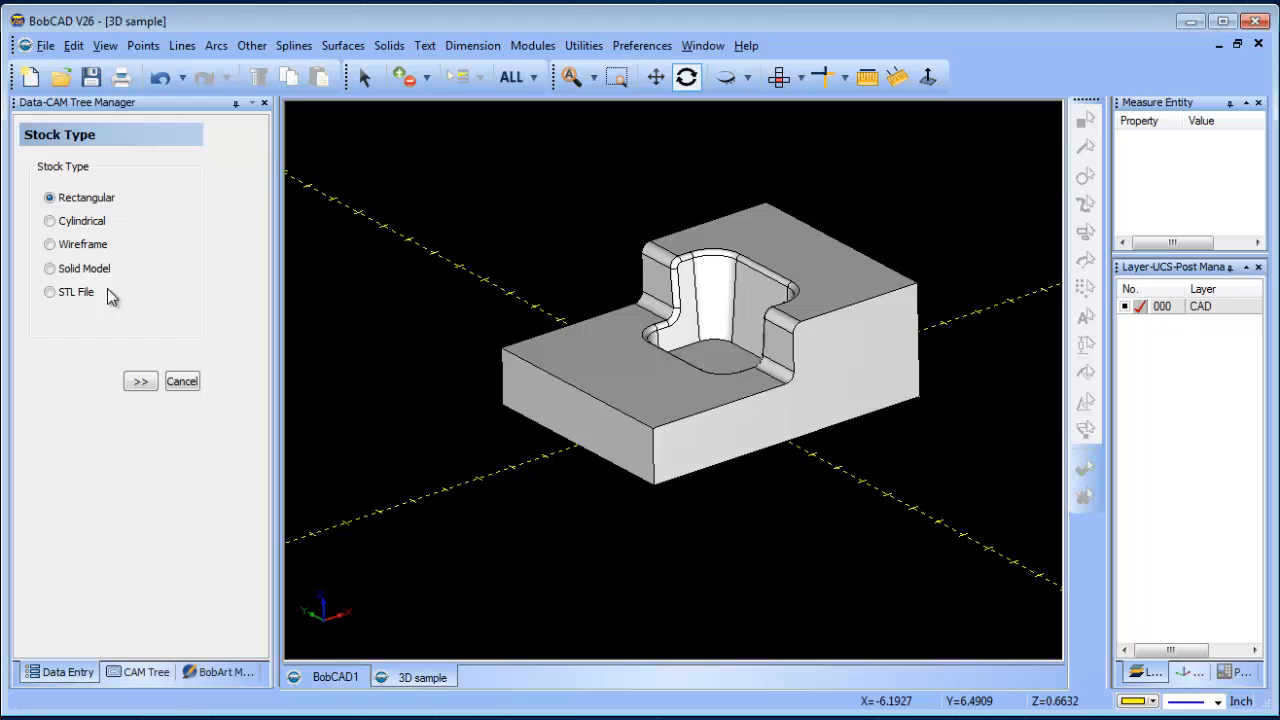
mouse_move(107, 203)
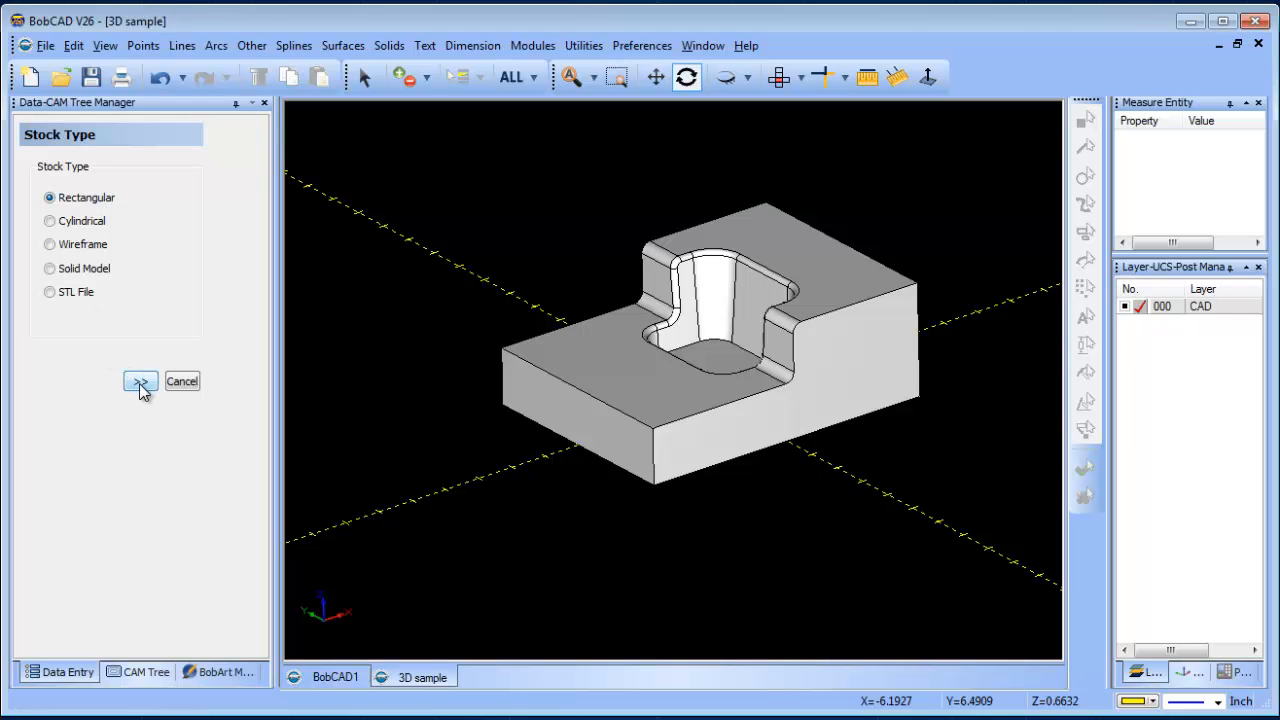
click(140, 383)
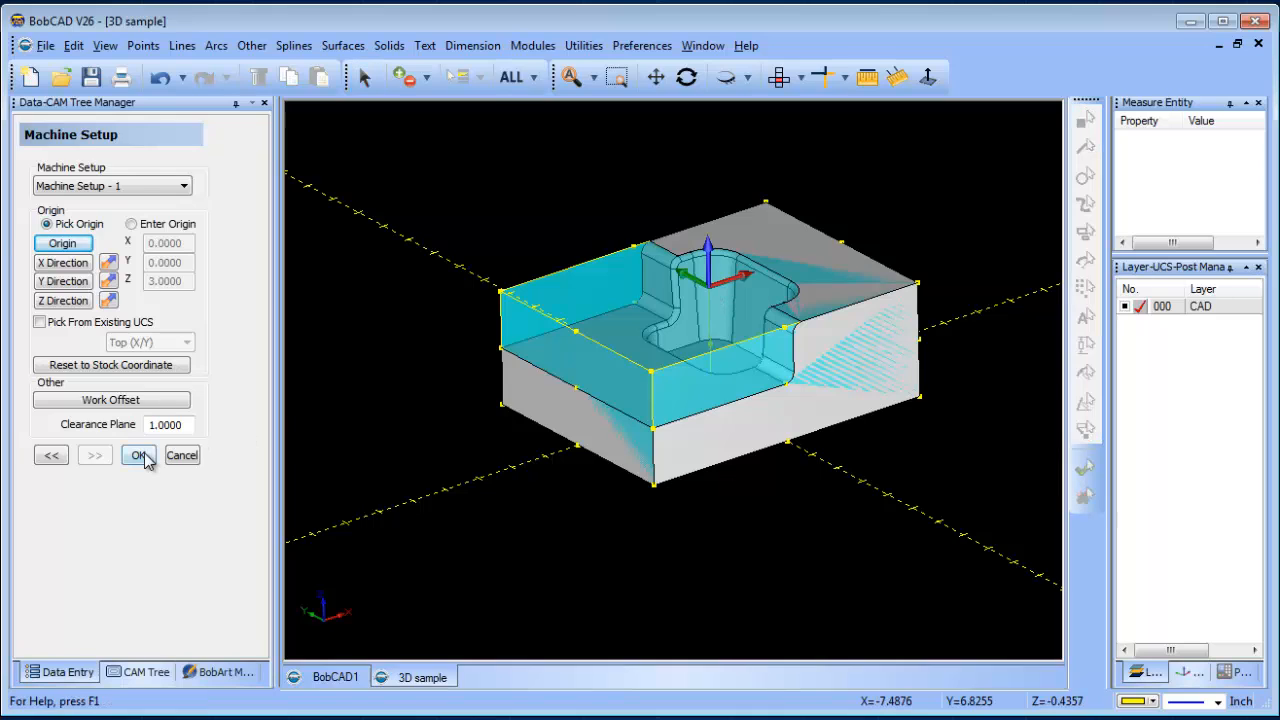
click(139, 455)
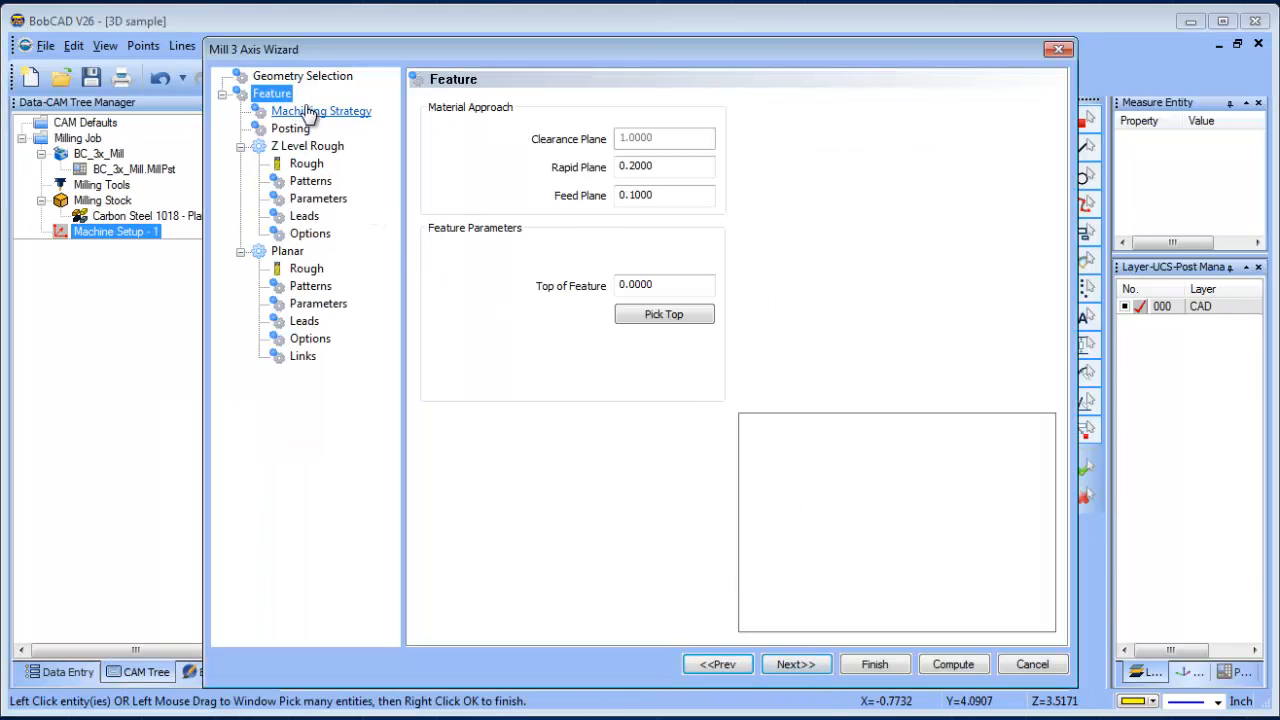
- Choose the Advanced Rough strategy, review the 0.5-diameter rough tool, and compute
click(290, 128)
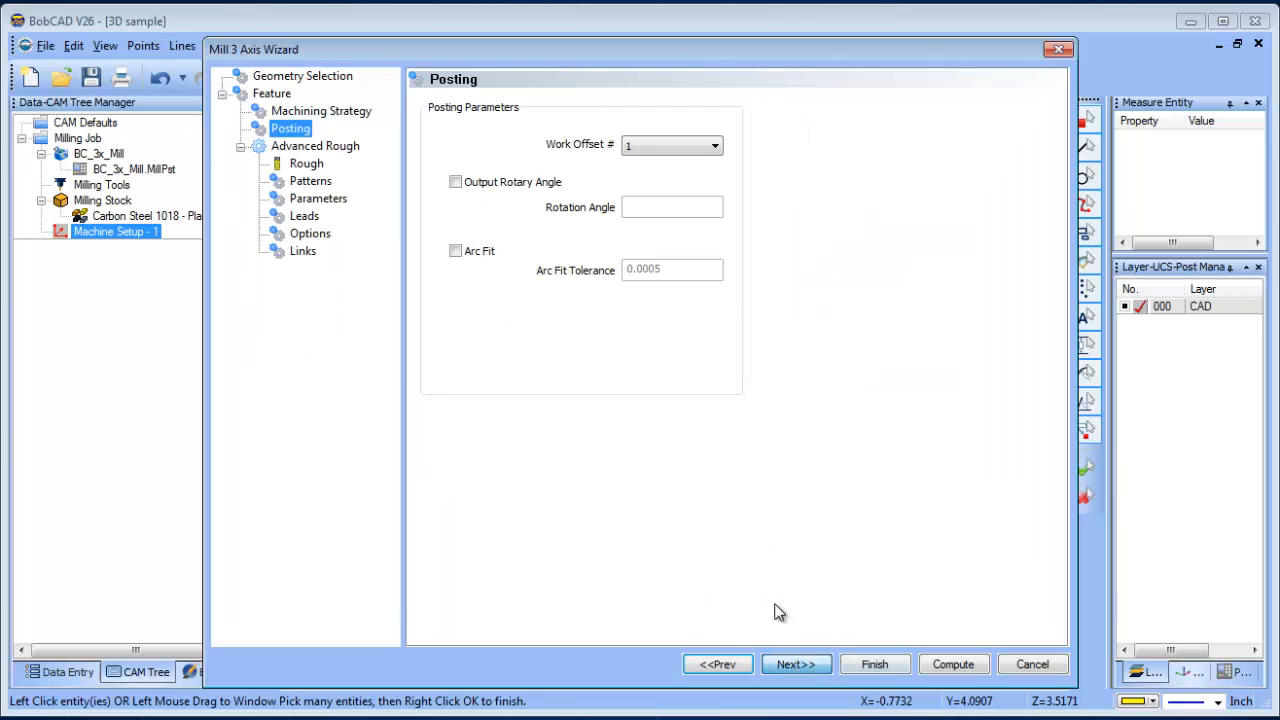
click(306, 163)
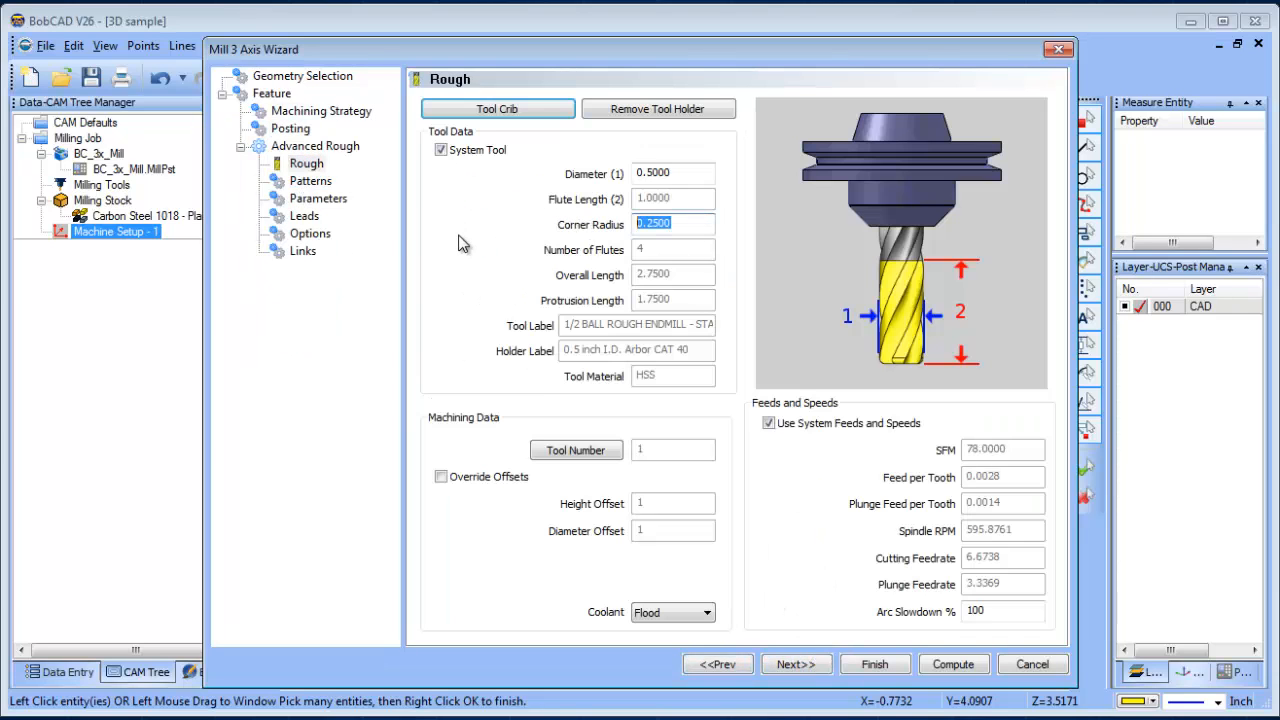
click(318, 198)
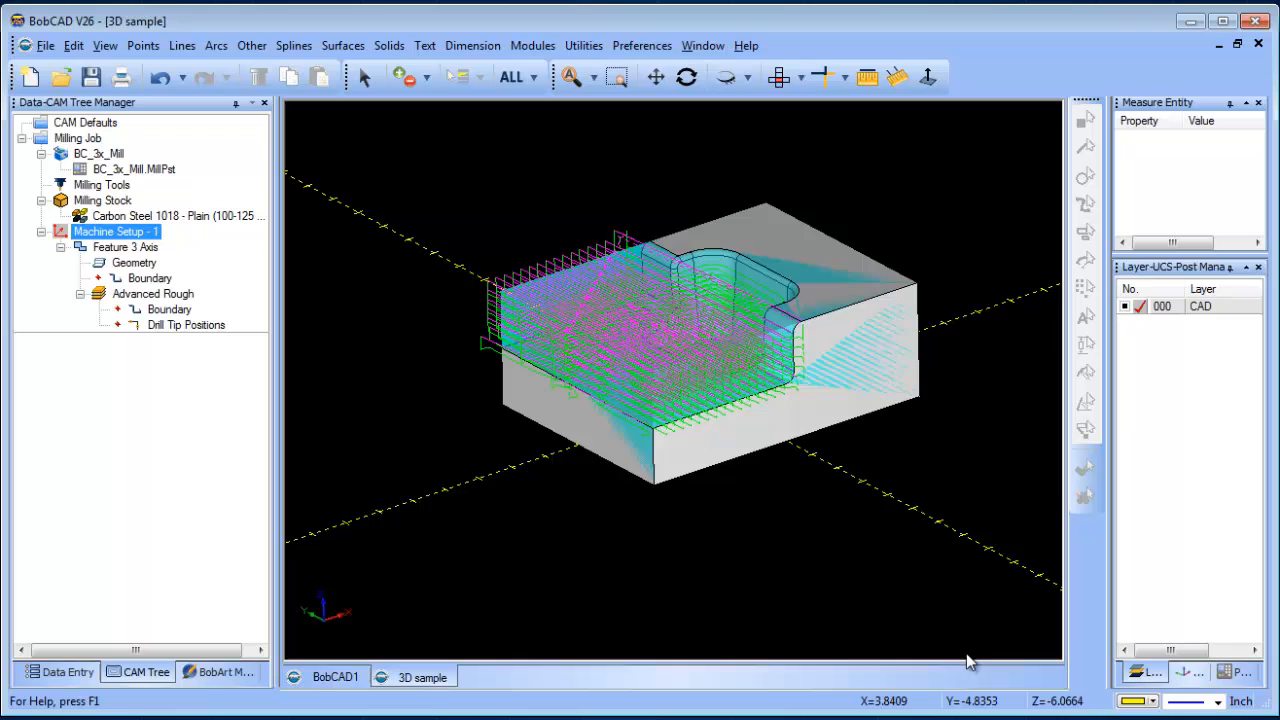
mouse_move(883, 363)
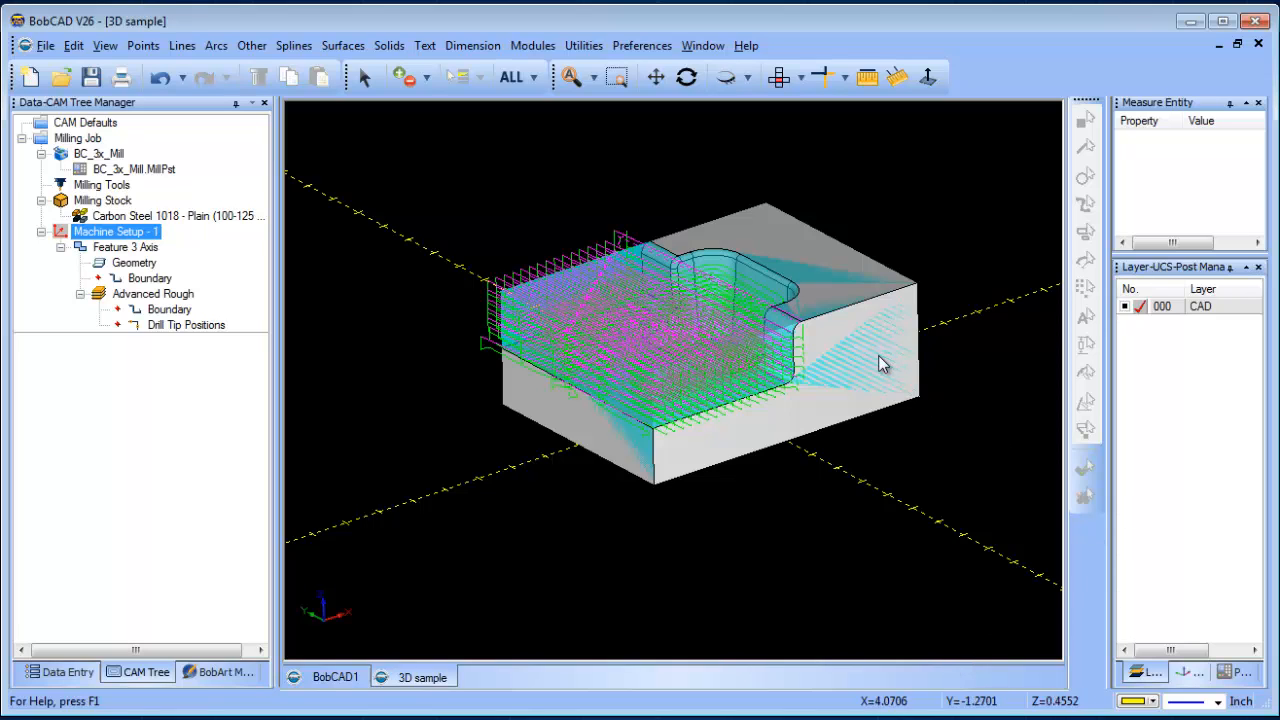
mouse_move(771, 111)
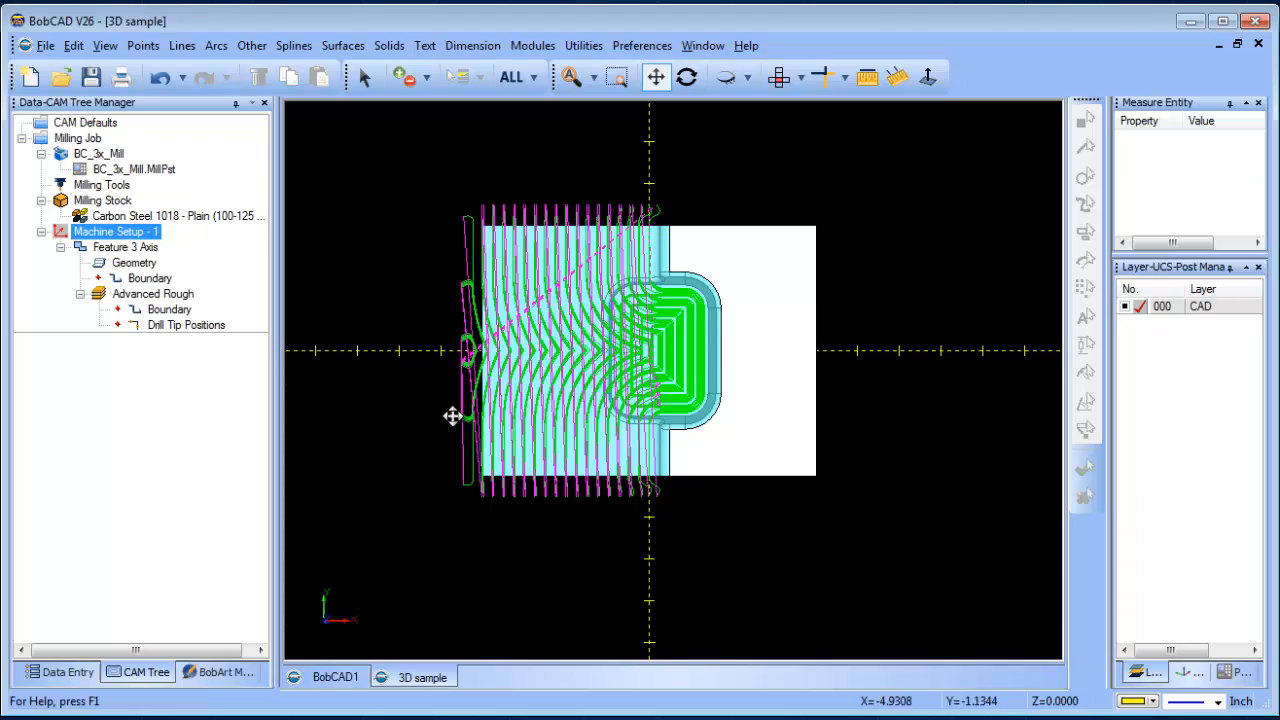
mouse_move(454, 268)
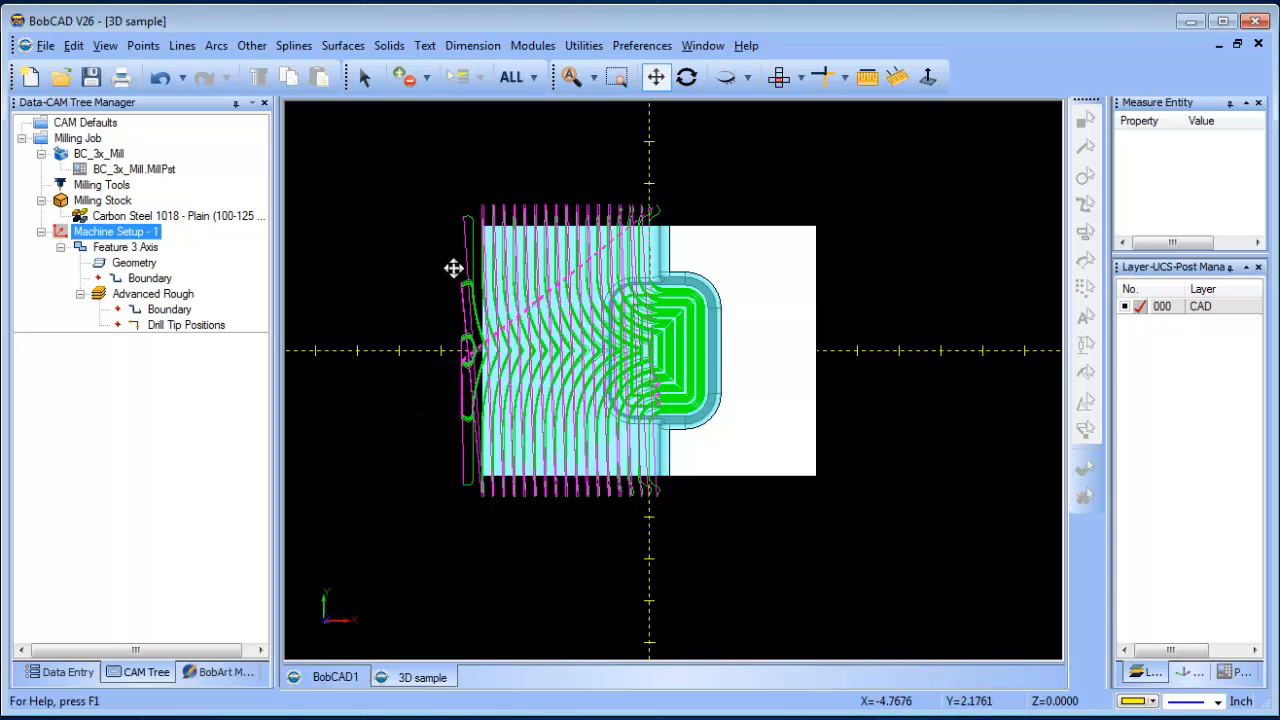
mouse_move(454, 362)
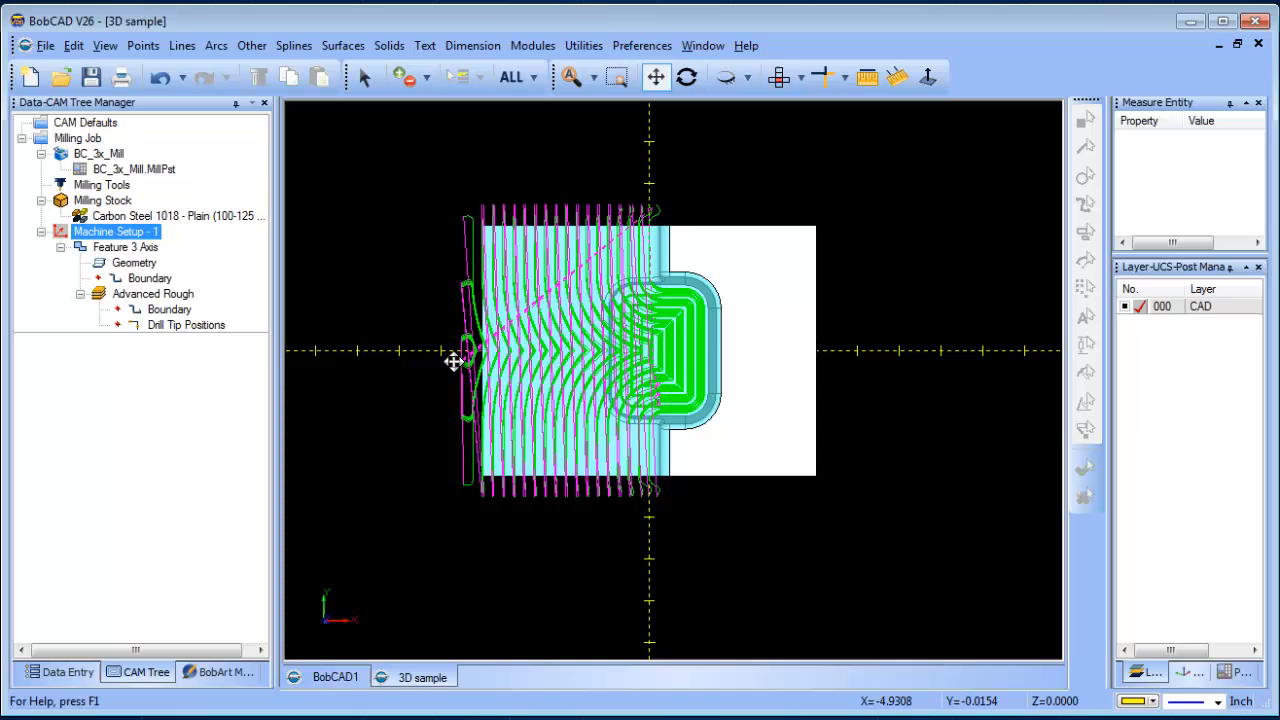
mouse_move(460, 358)
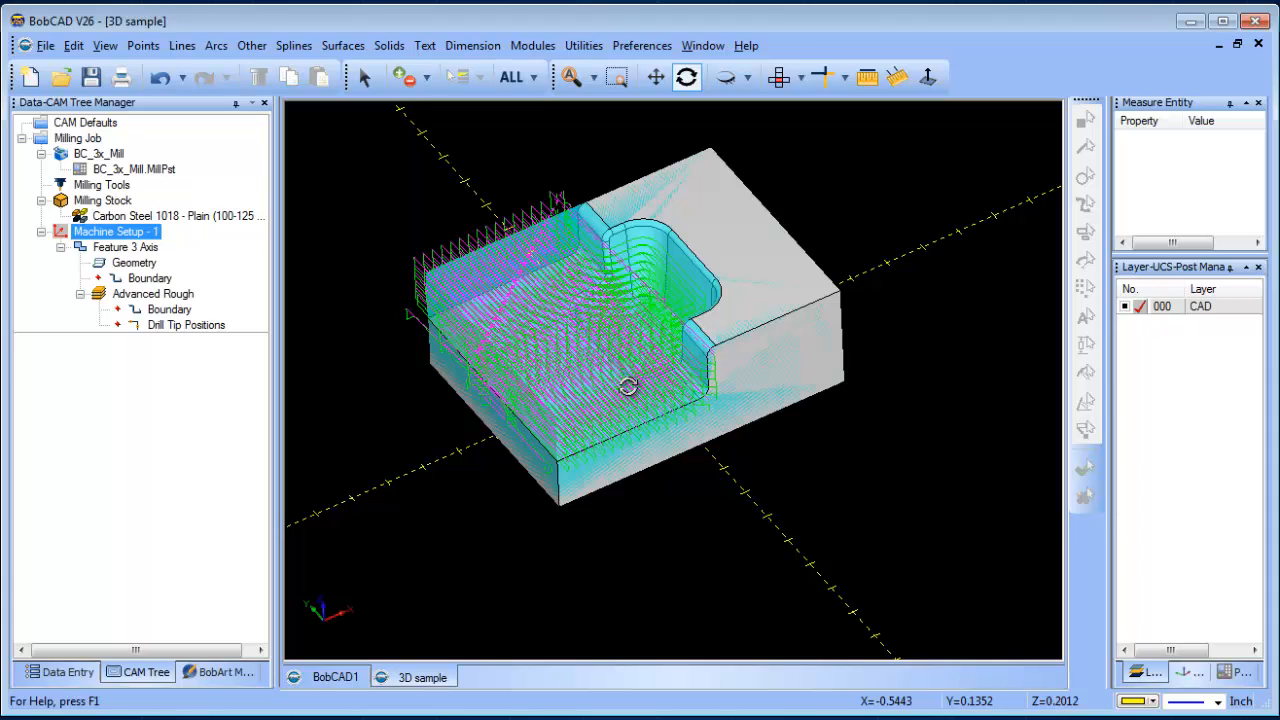
- Redefine the rectangular Milling Stock with a 1. offset on the -X side
right_click(102, 200)
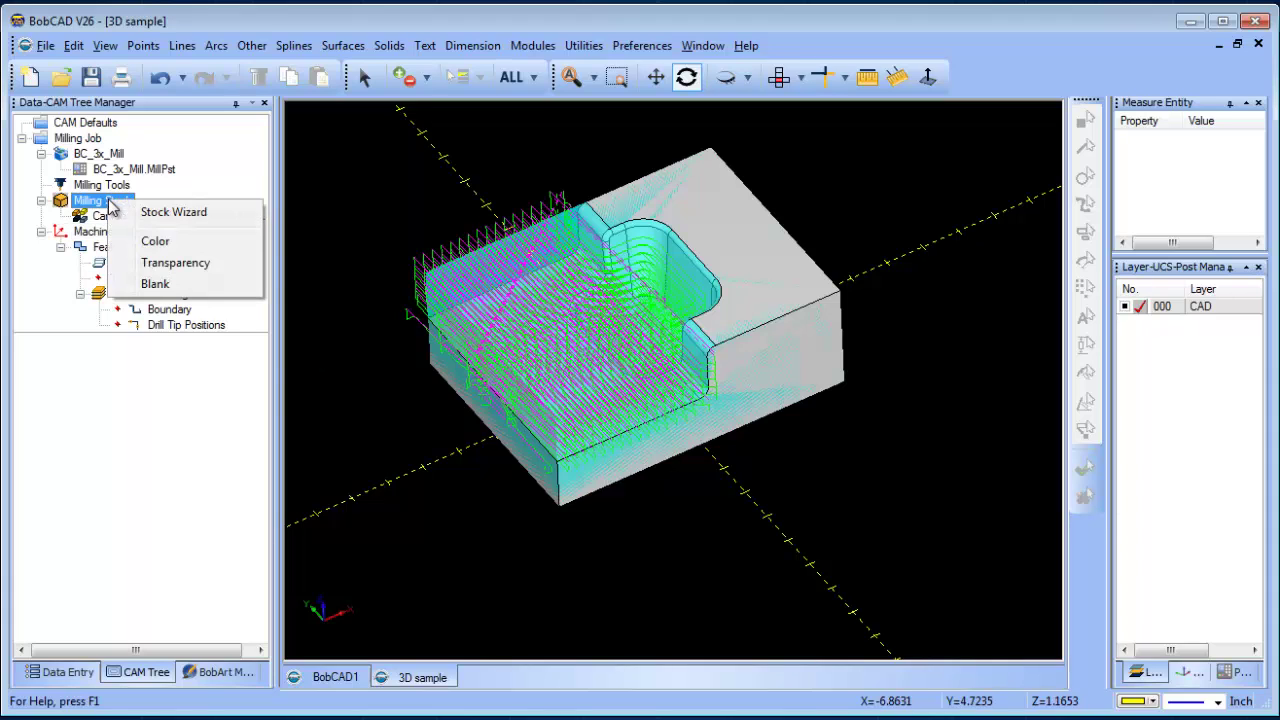
click(174, 211)
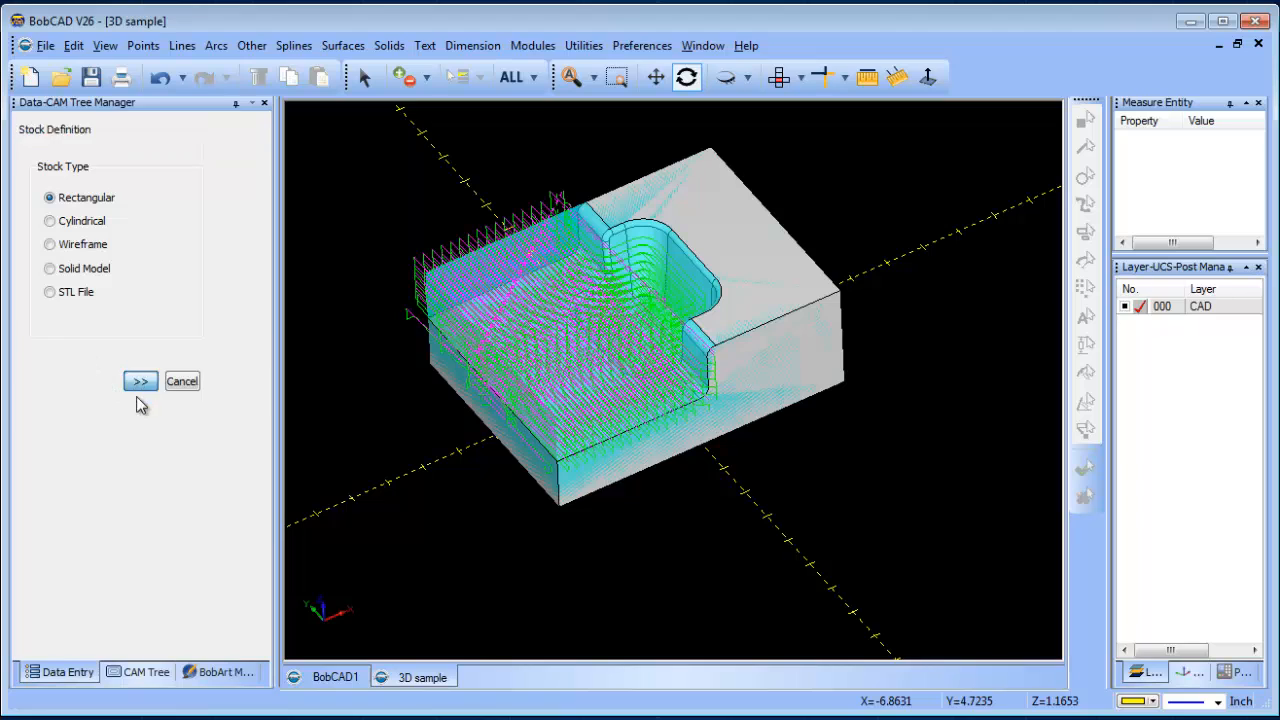
click(140, 381)
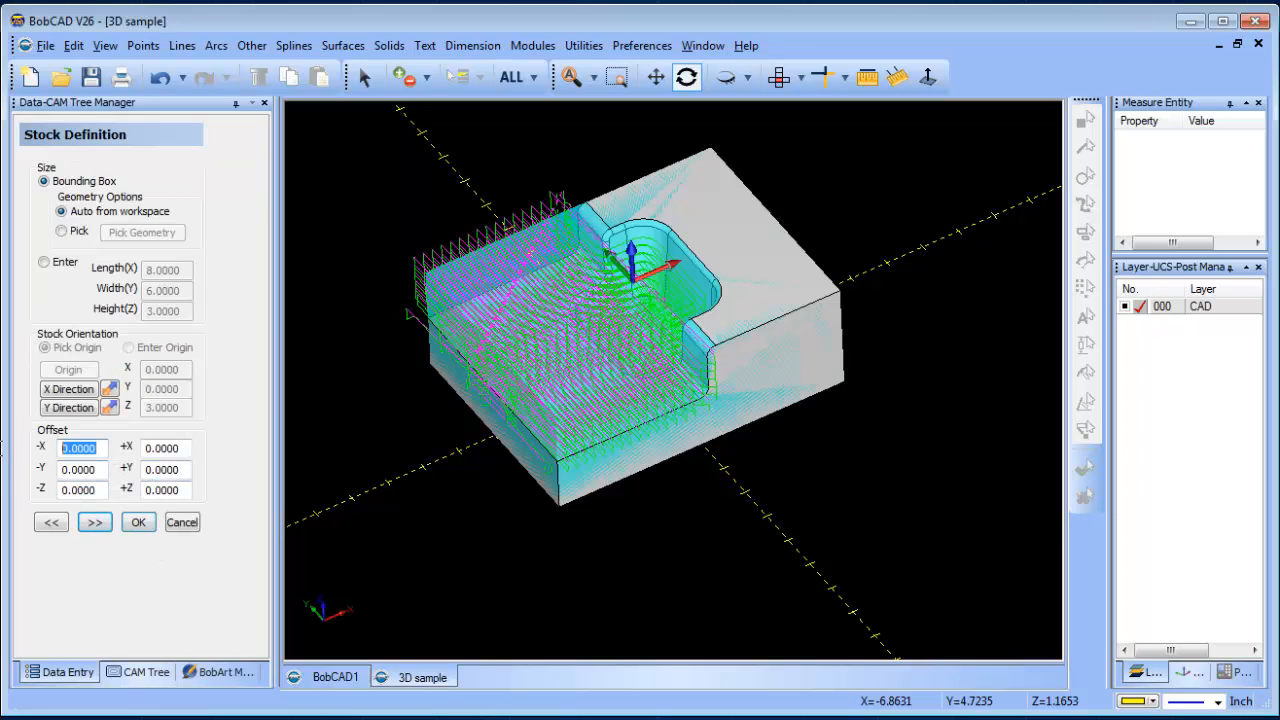
text(1.)
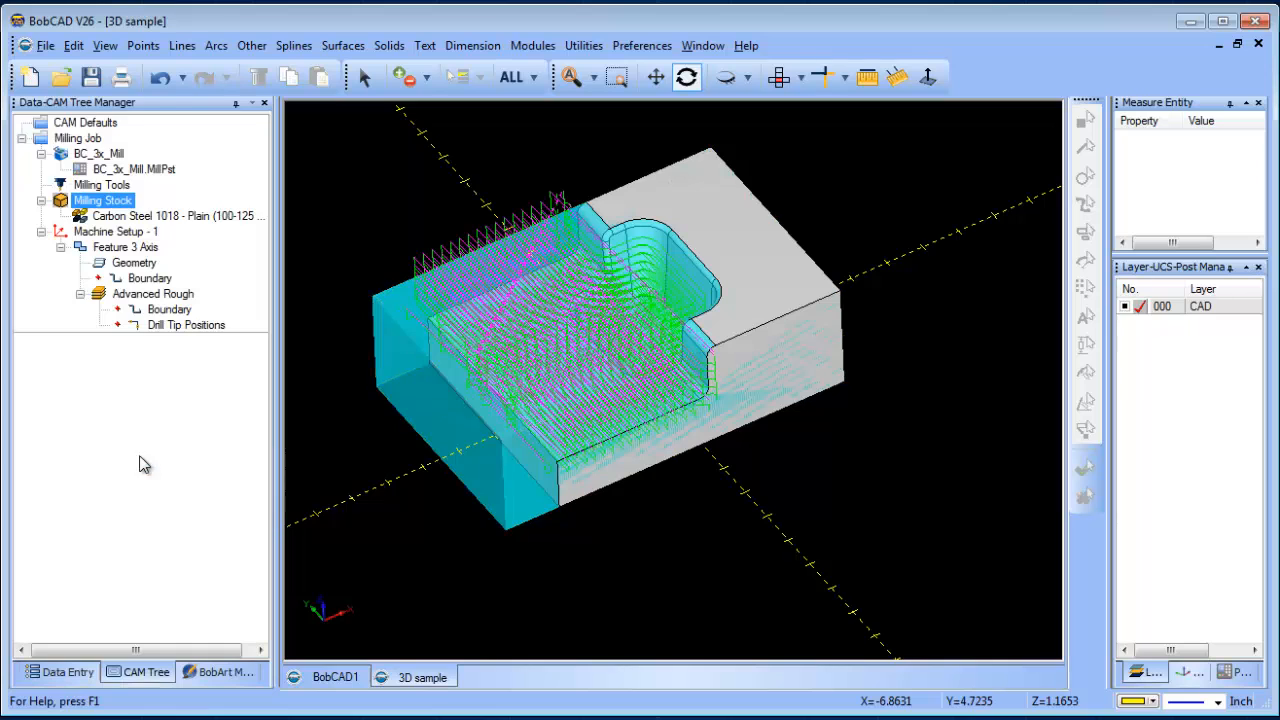
click(153, 293)
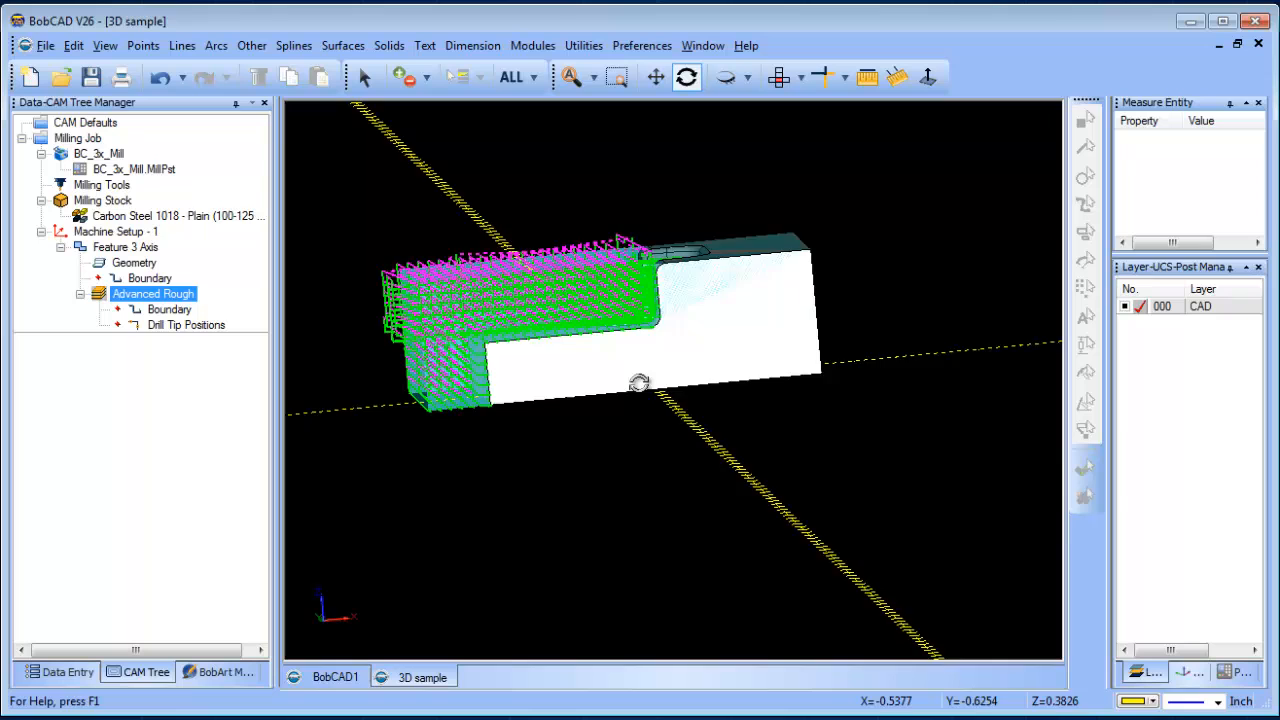
- Orbit to check the regenerated Advanced Rough toolpath past the part edge
drag(640, 385, 673, 425)
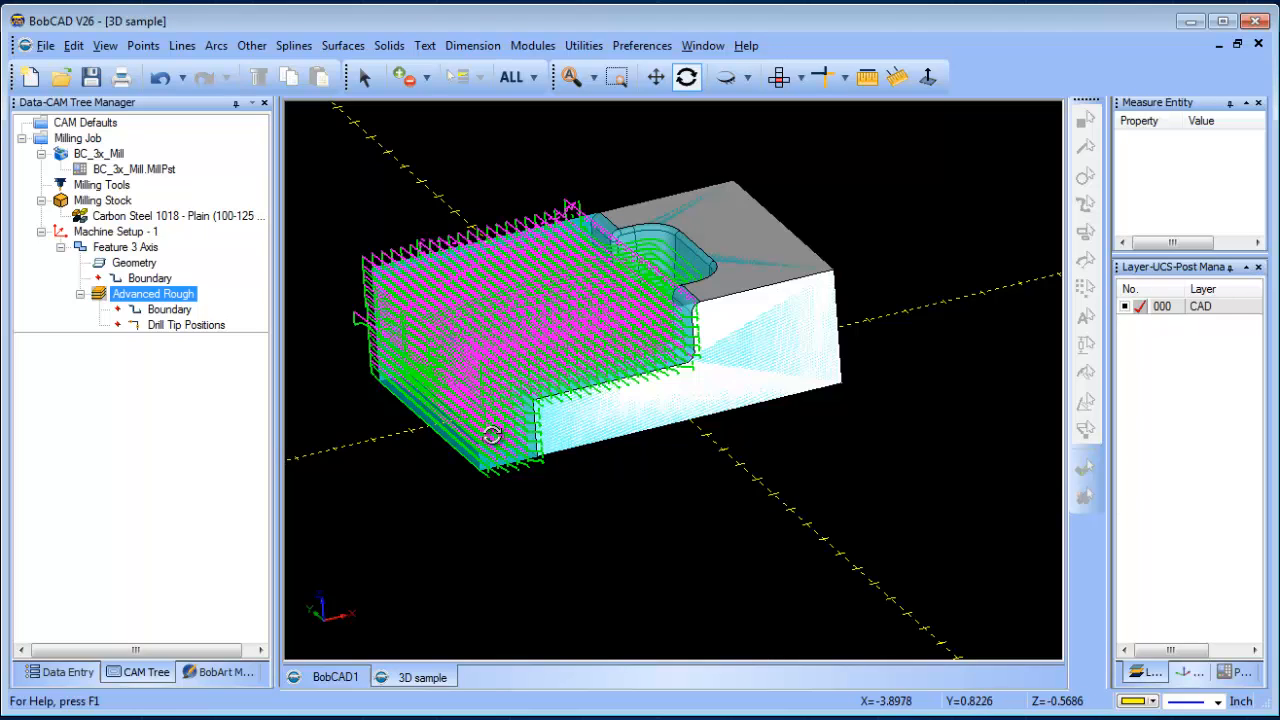
click(102, 200)
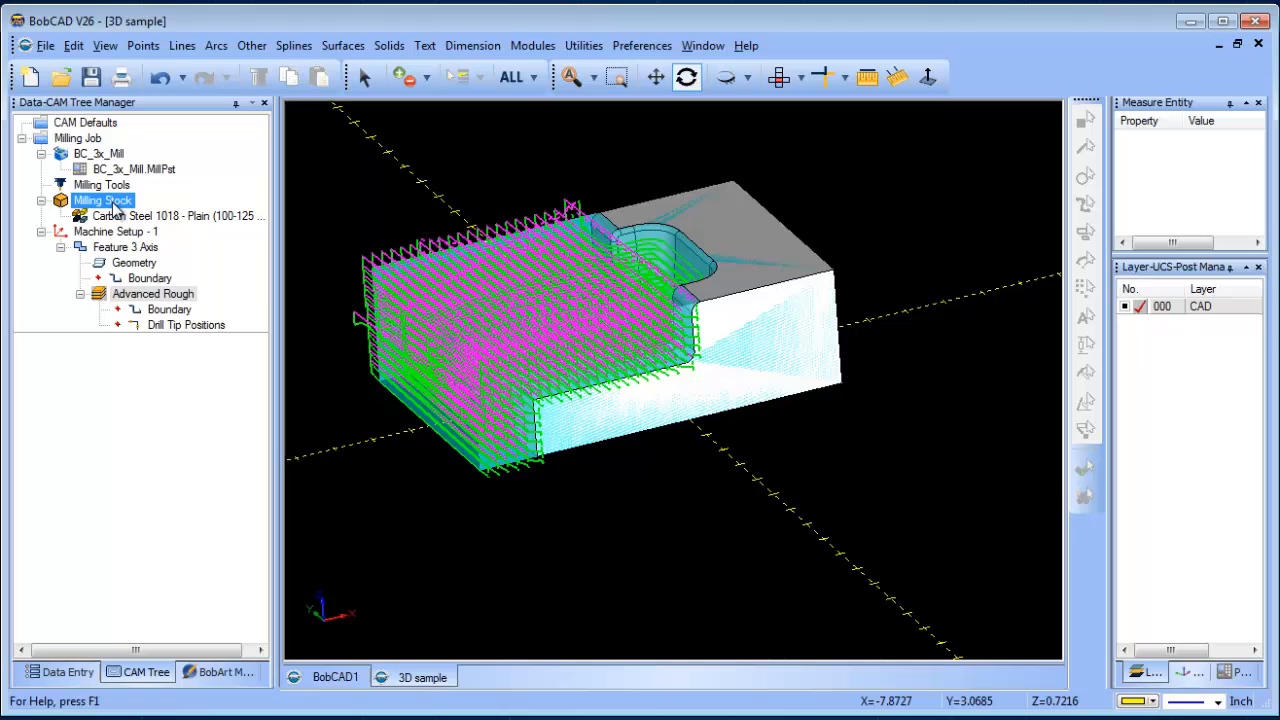
double_click(102, 200)
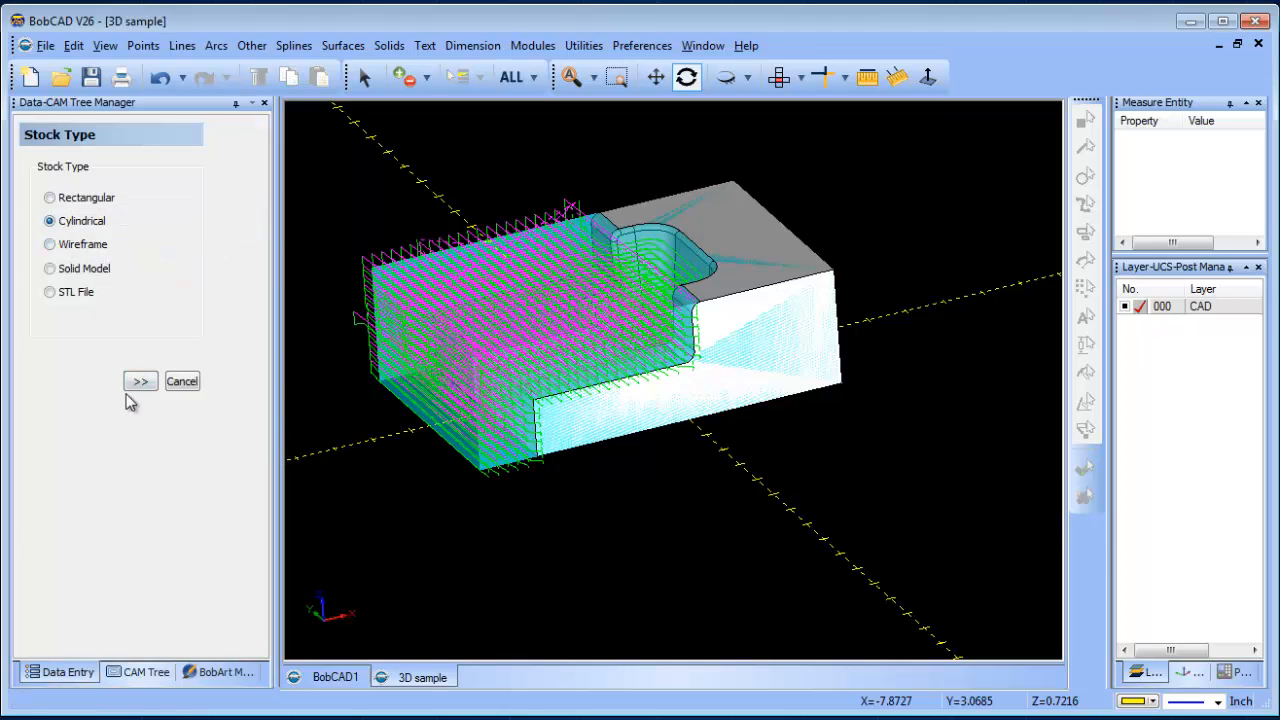
click(140, 381)
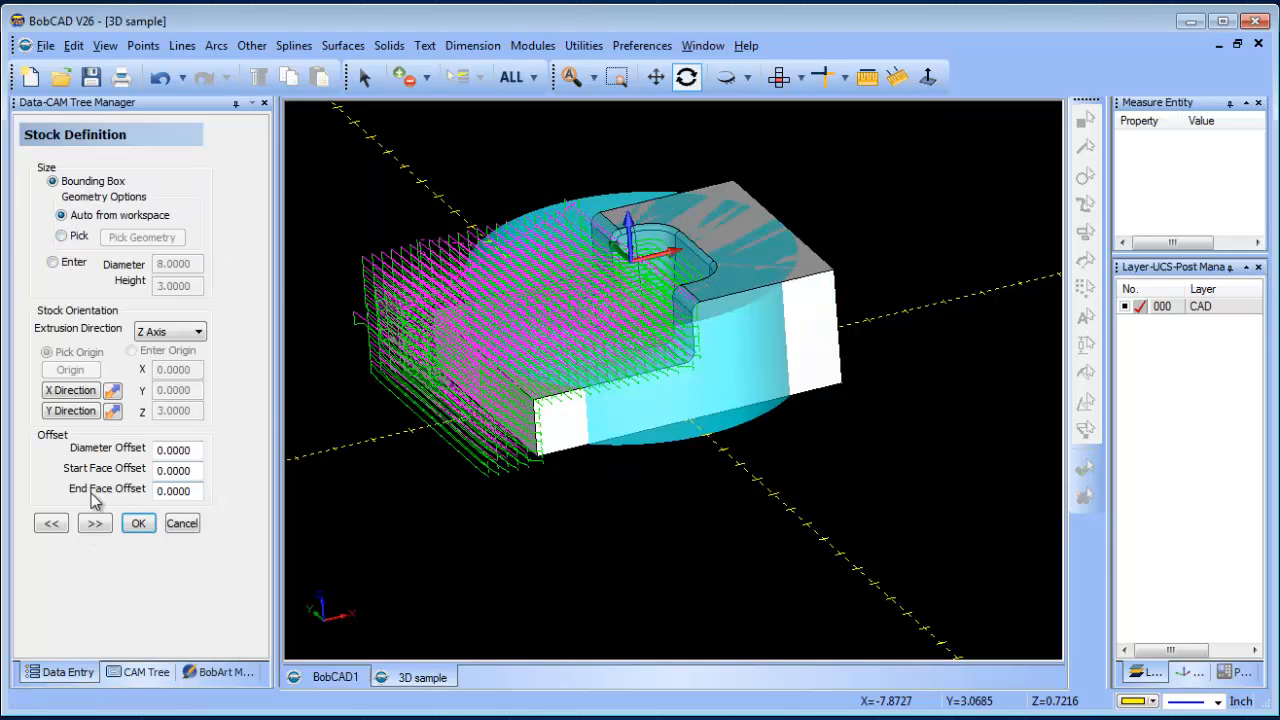
click(52, 261)
text(10)
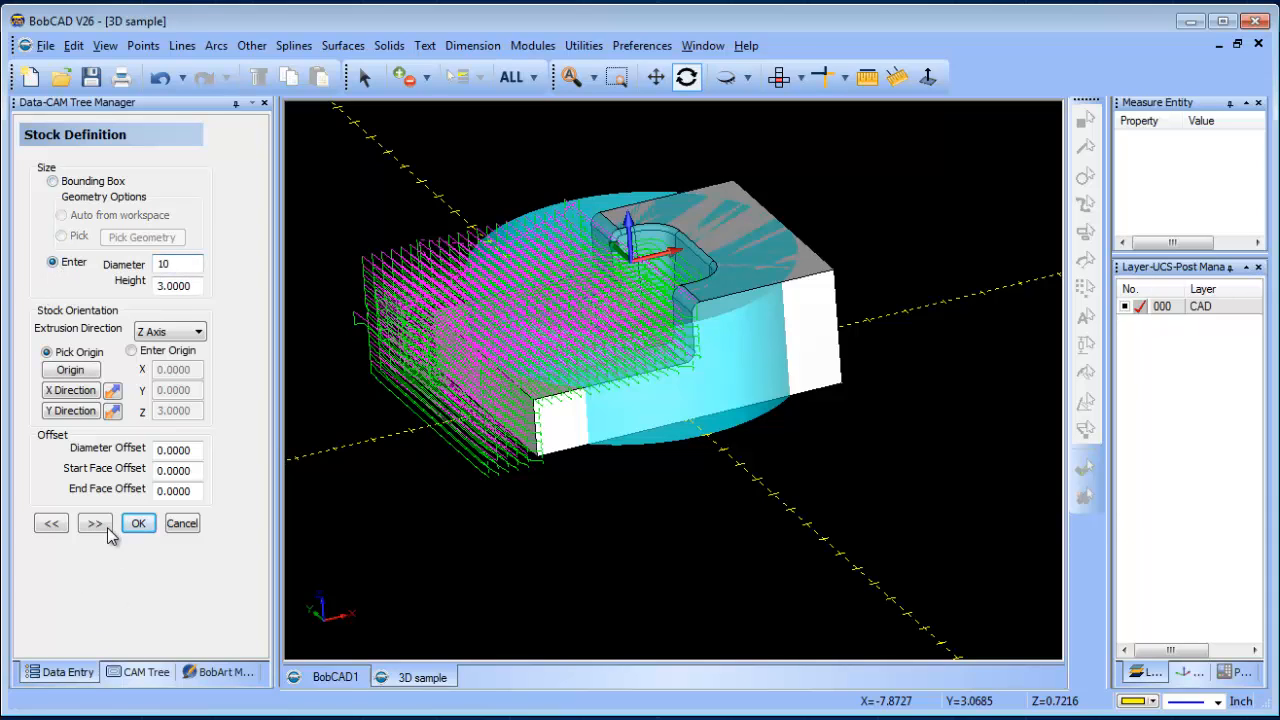
click(95, 523)
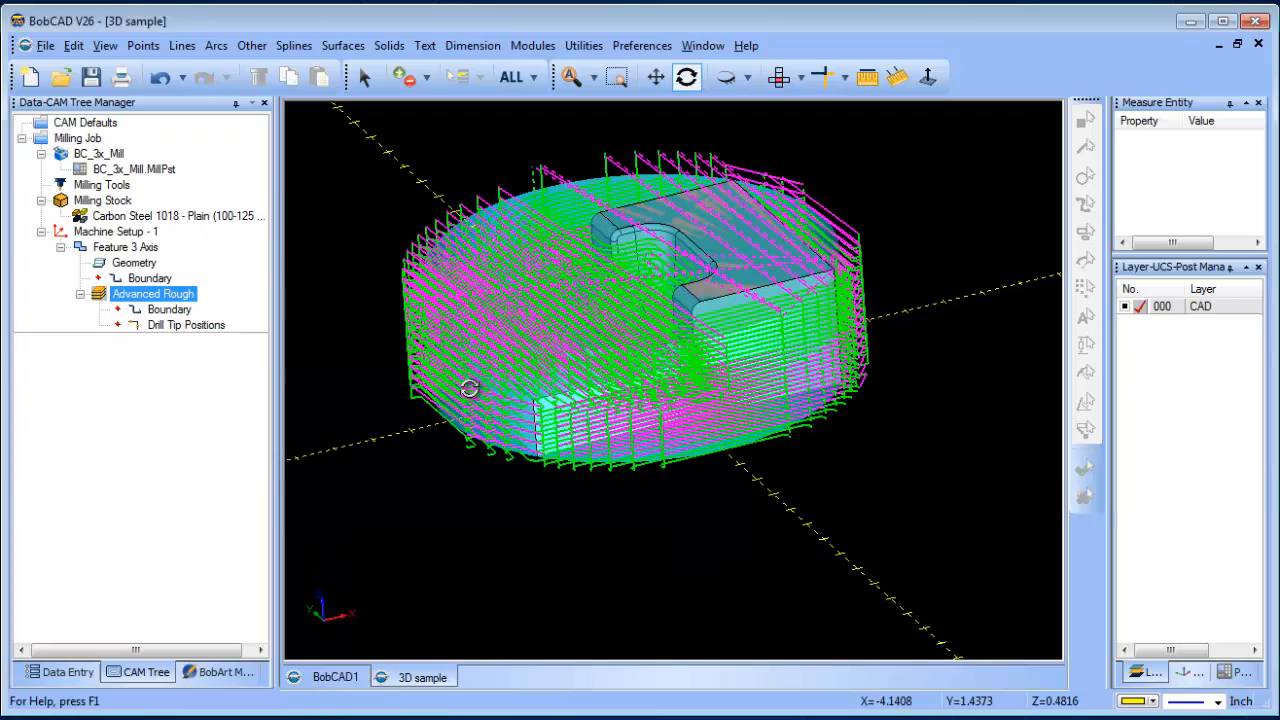
drag(470, 390, 680, 345)
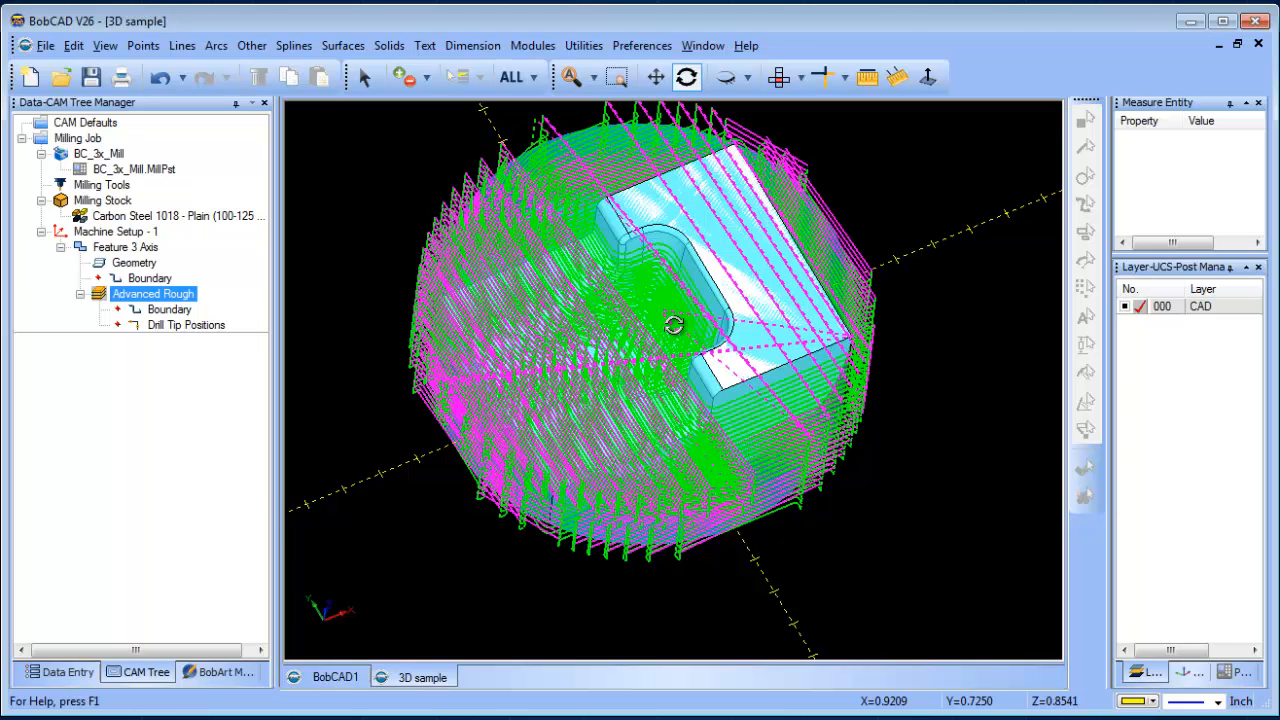
drag(675, 325, 670, 378)
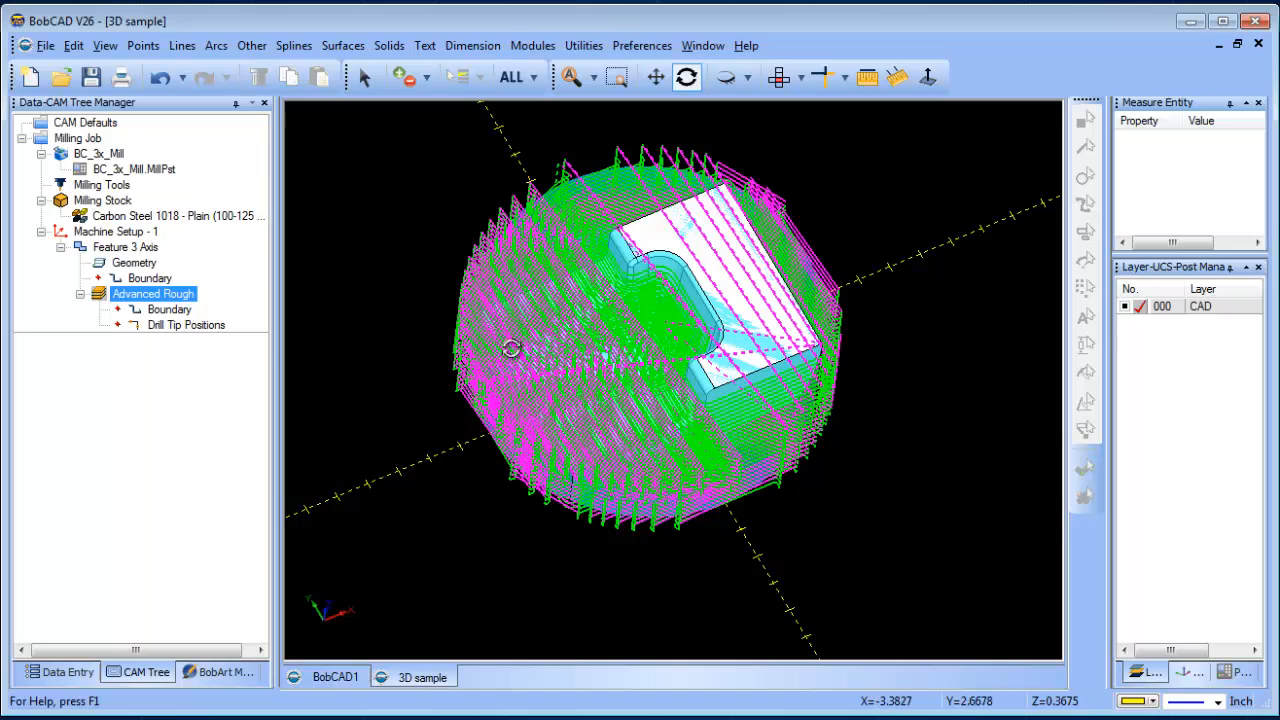
drag(670, 350, 620, 320)
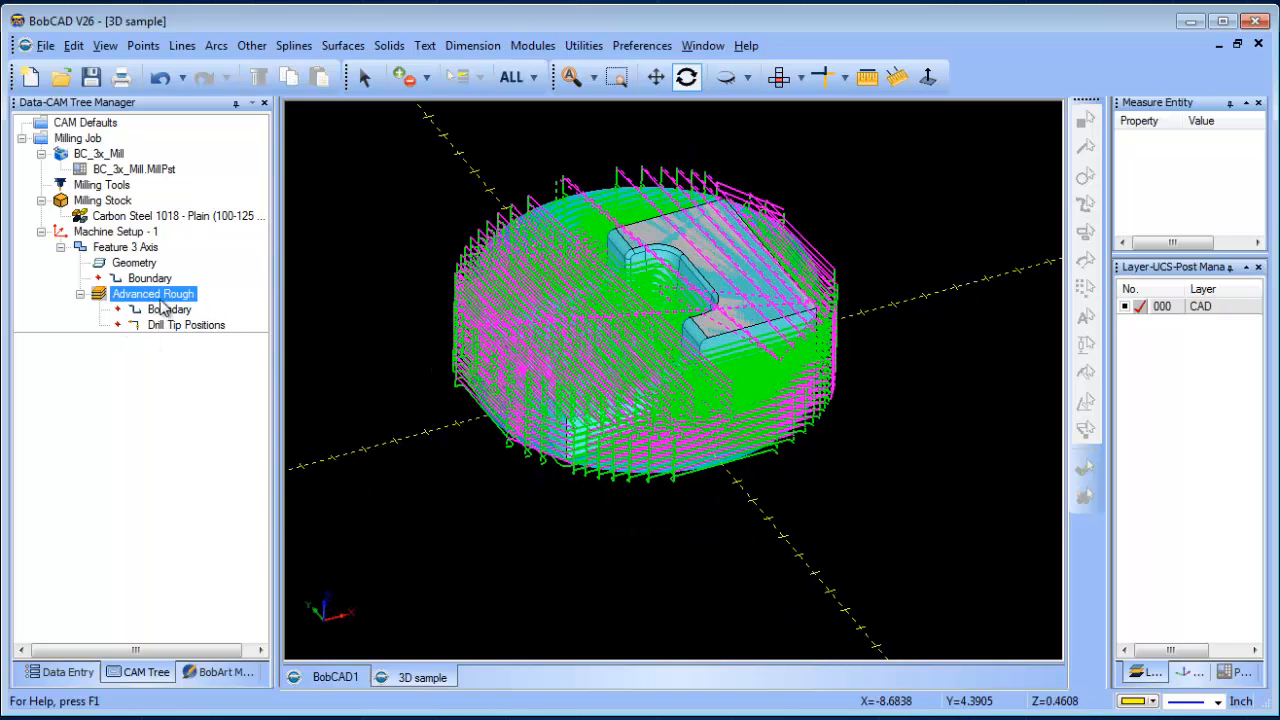
- Extract the part's stepped side-face edge onto layer 001 and hide the X-Y axes
right_click(153, 293)
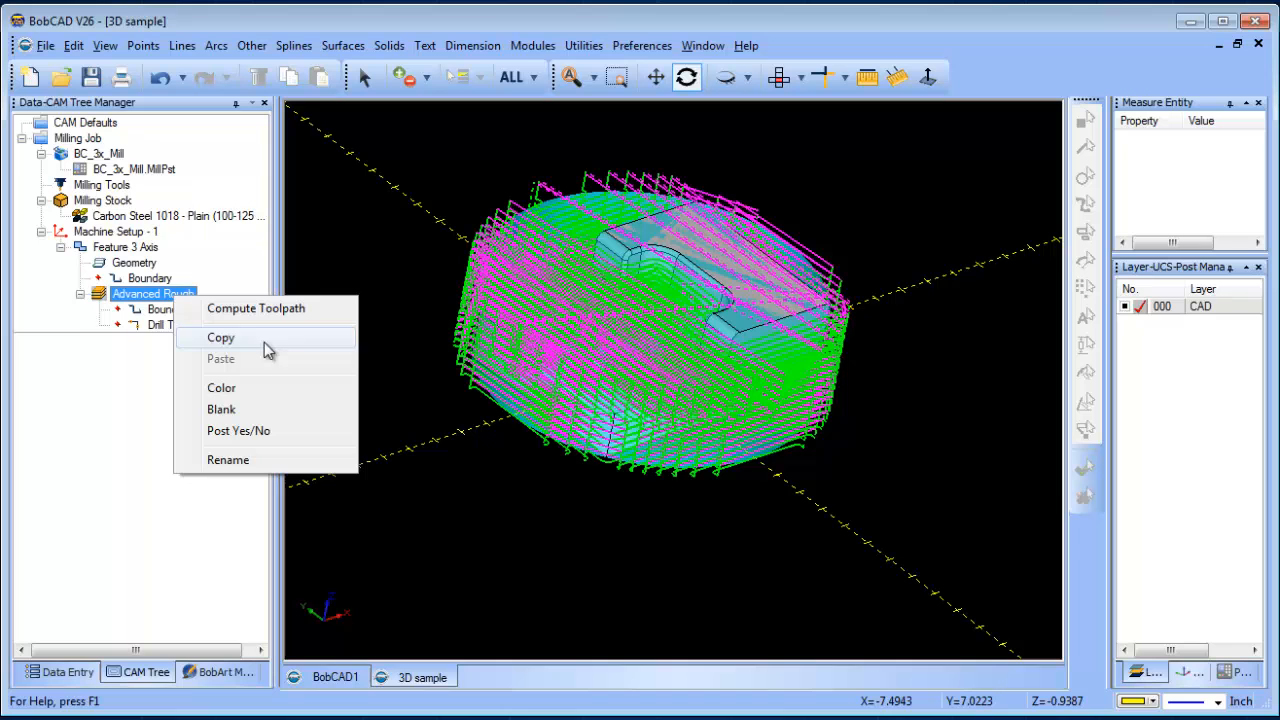
click(221, 409)
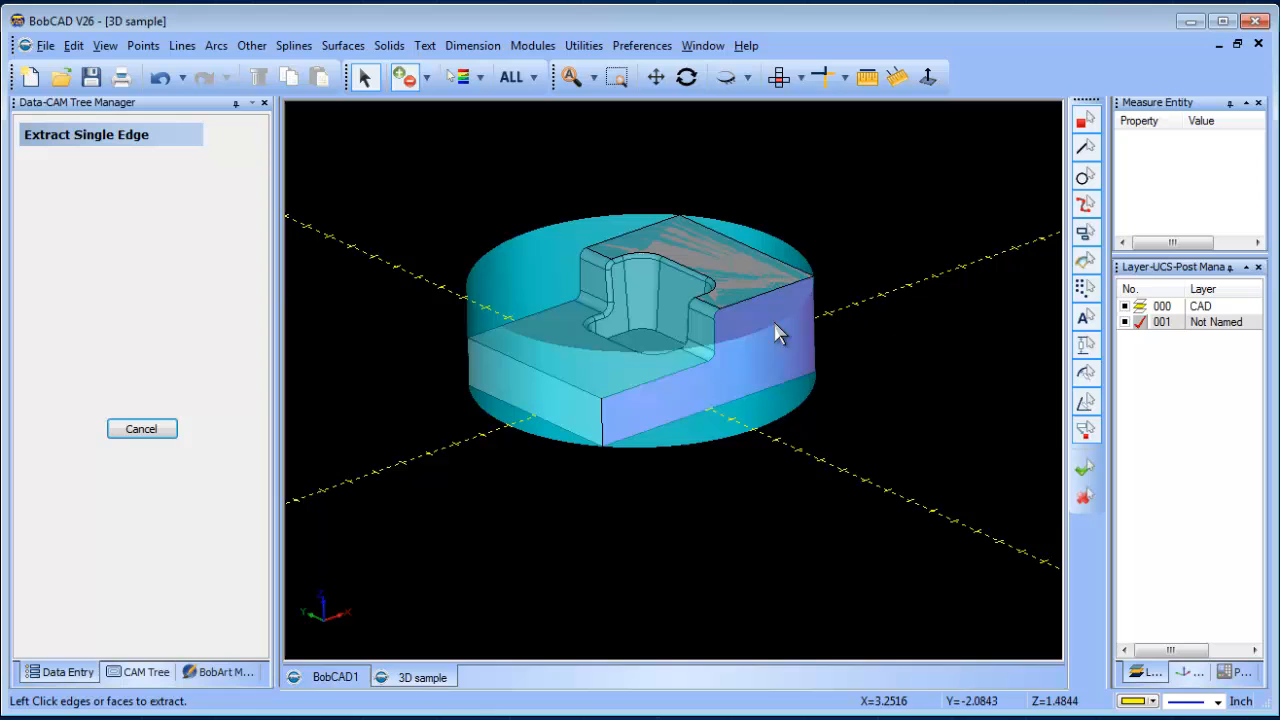
click(780, 335)
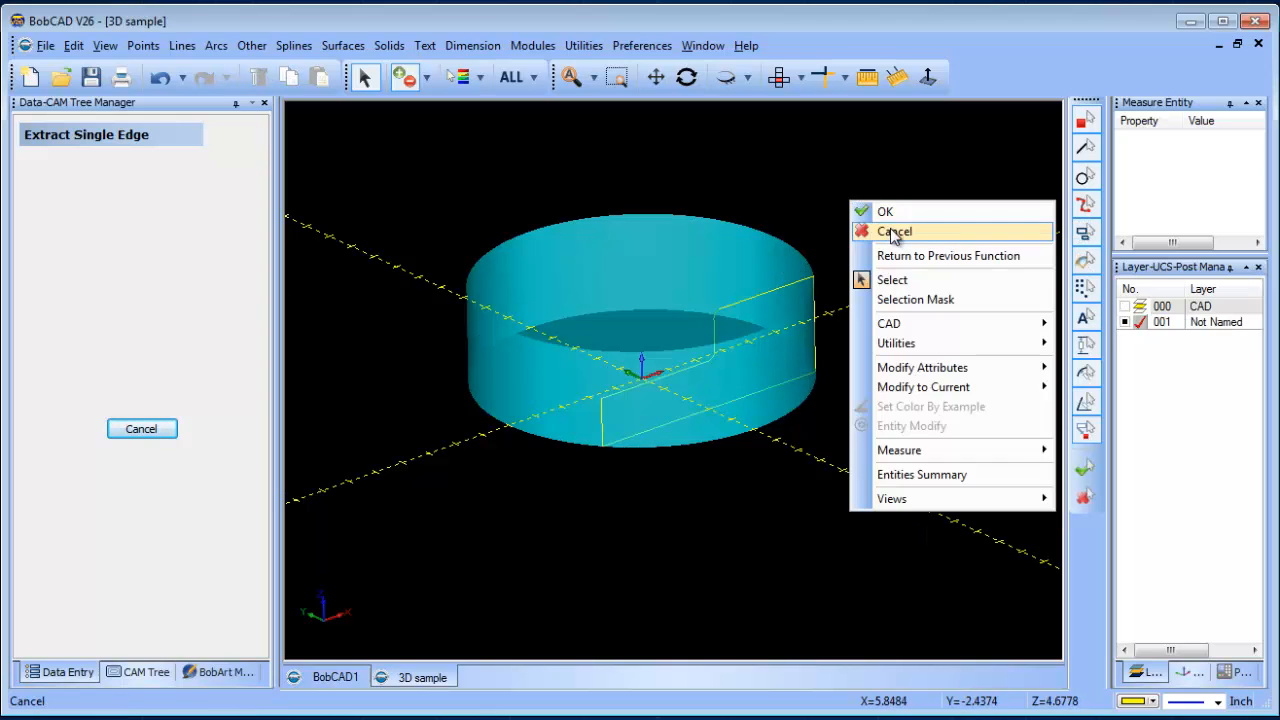
click(893, 231)
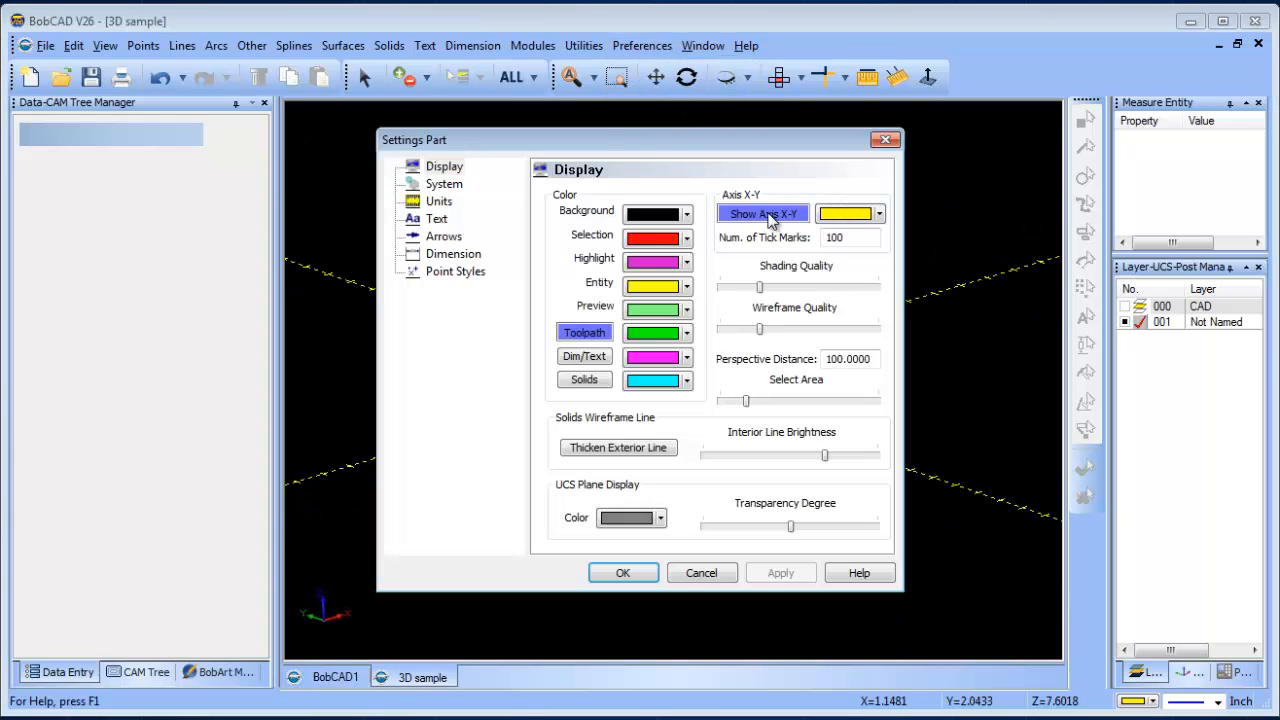
click(623, 572)
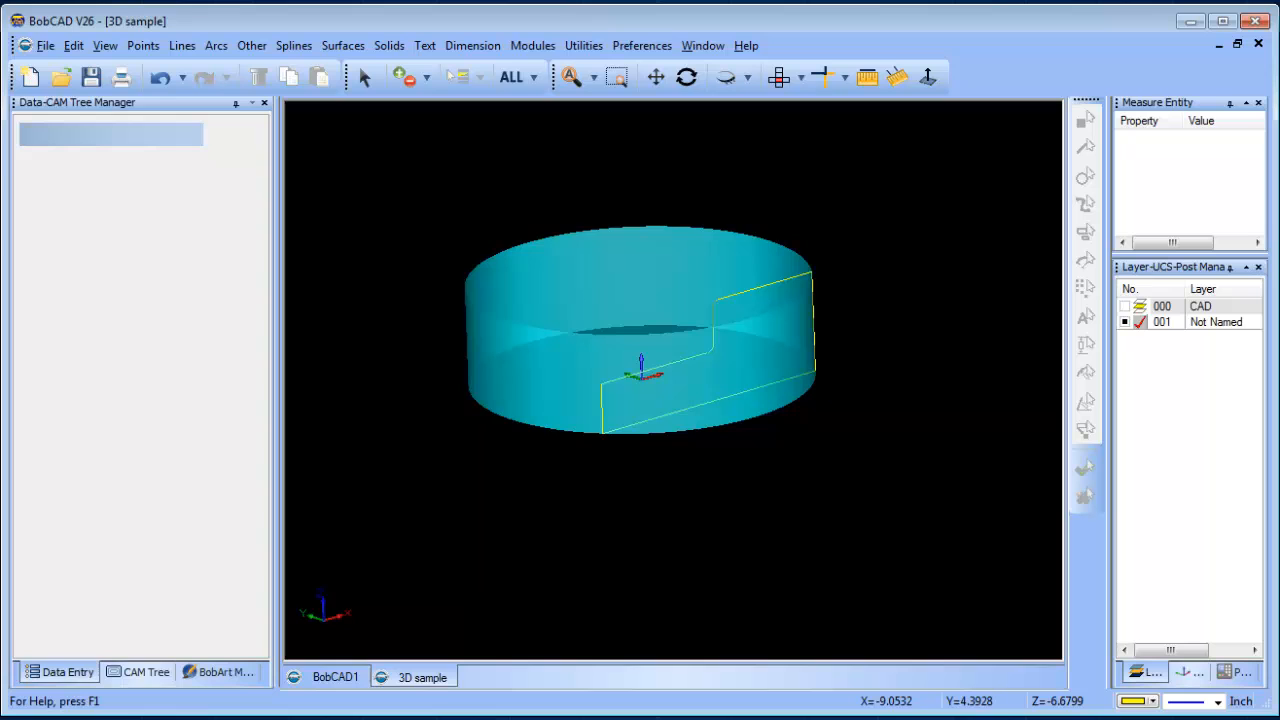
click(145, 671)
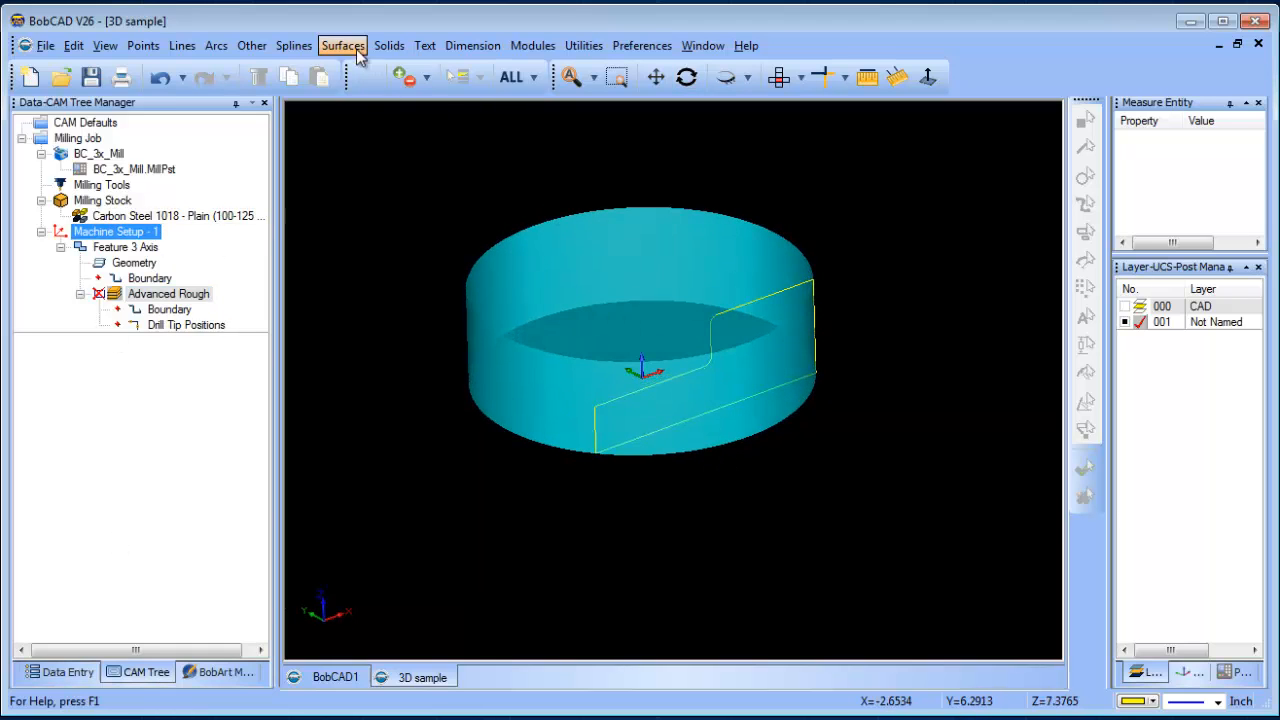
- Extrude the extracted outline curve into a solid and orbit to view it
click(342, 45)
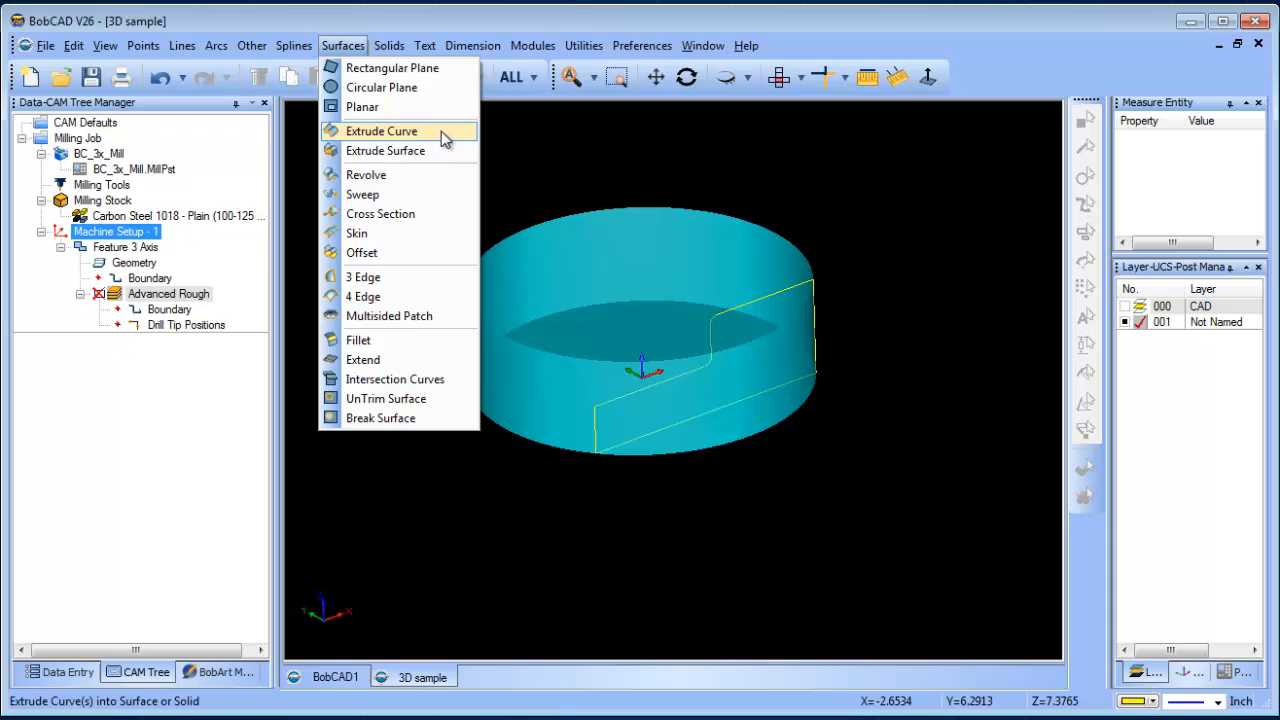
mouse_move(445, 143)
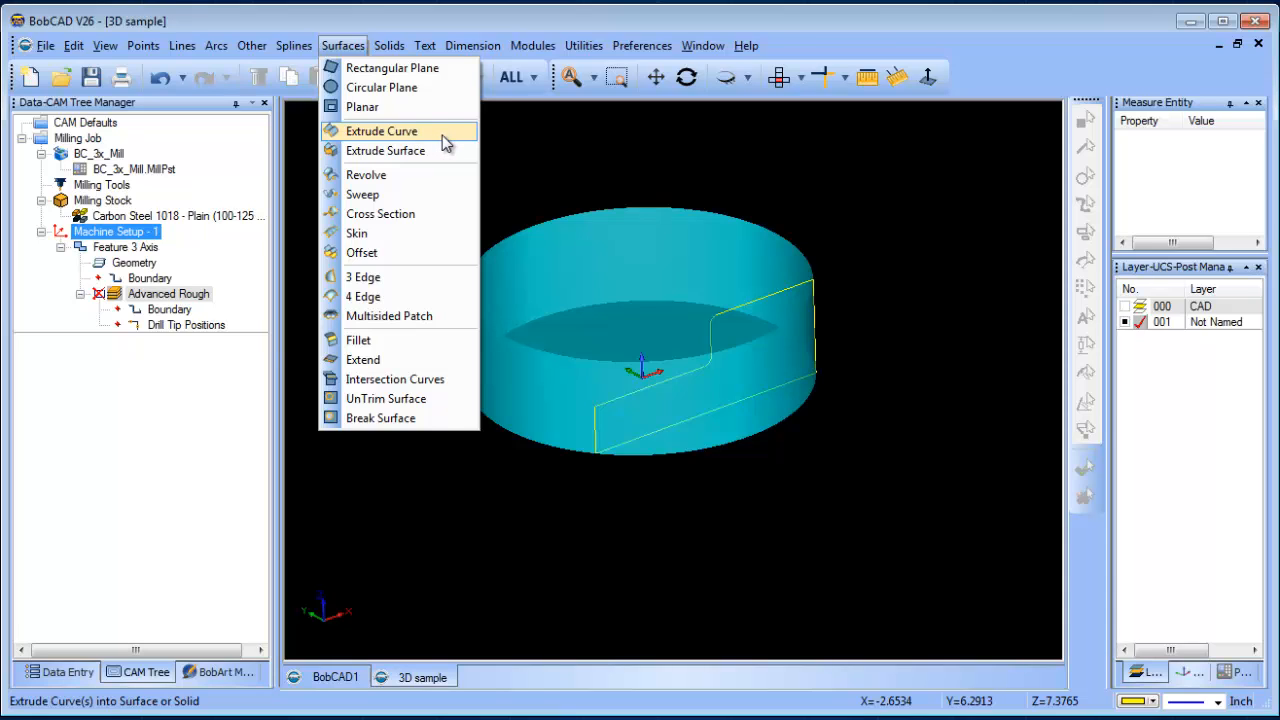
click(381, 131)
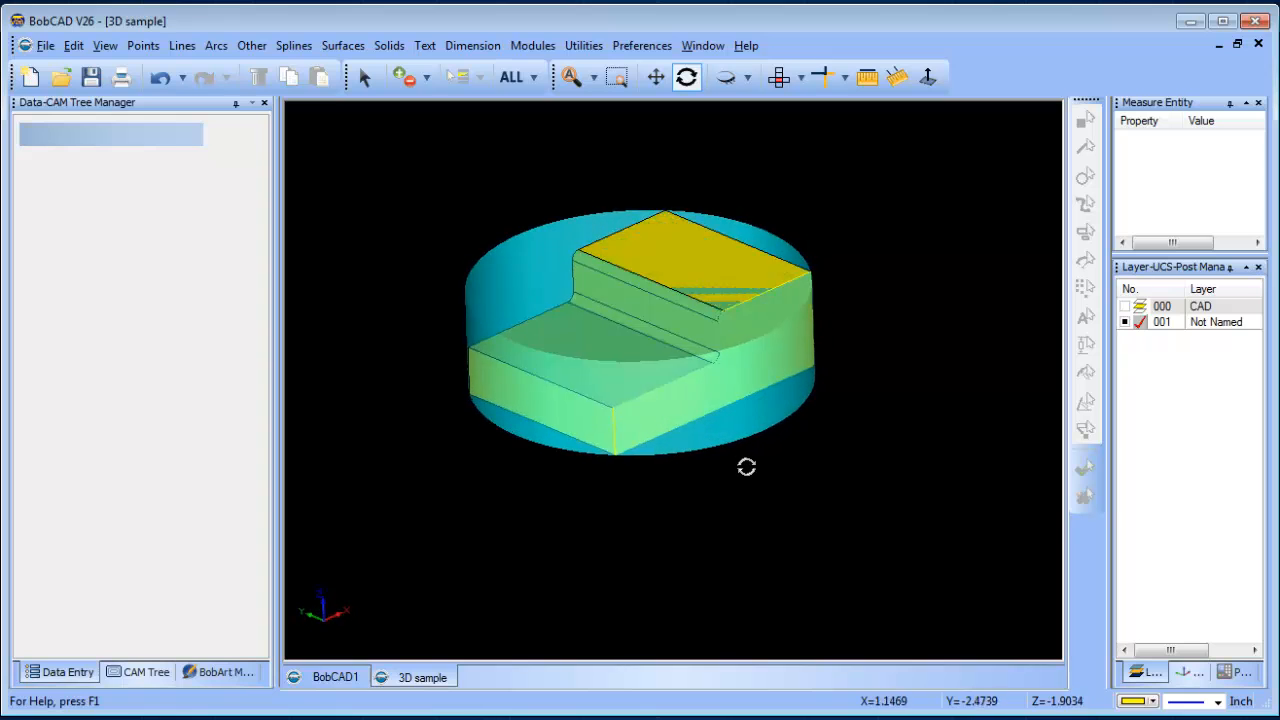
drag(747, 467, 770, 420)
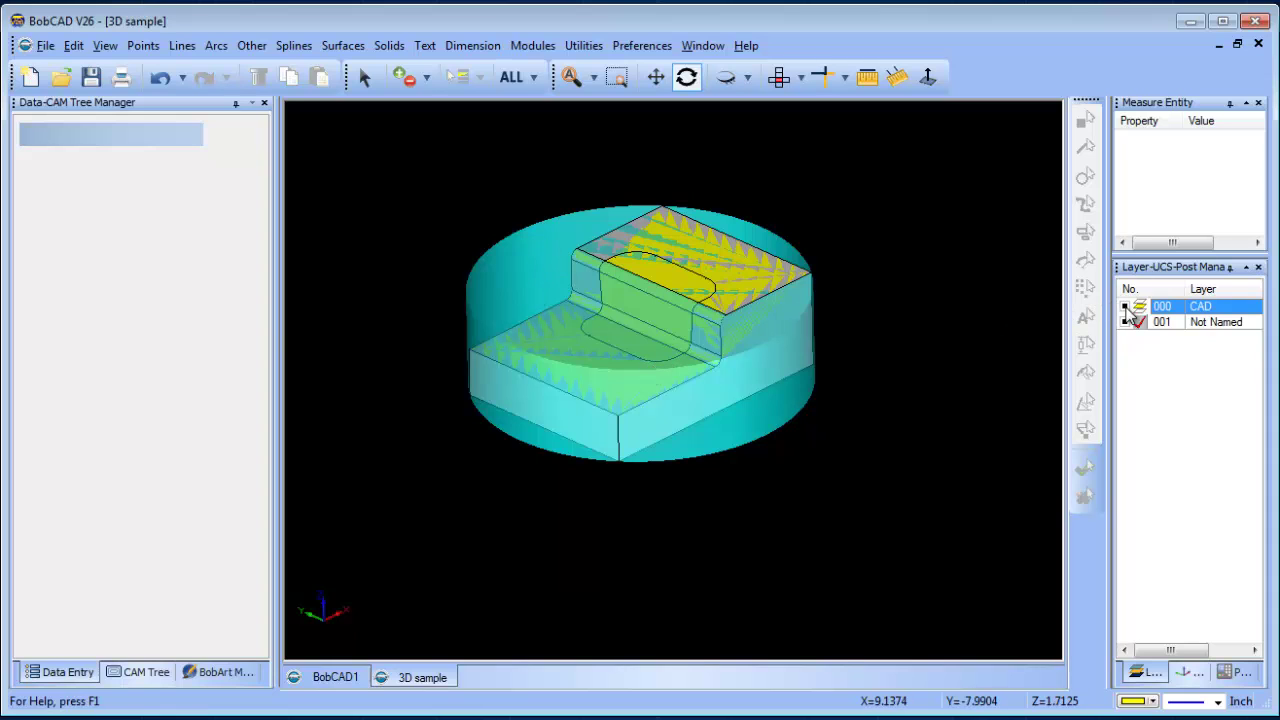
- Set Milling Stock to the picked extruded Solid Model, confirming Machine Setup 1
click(146, 671)
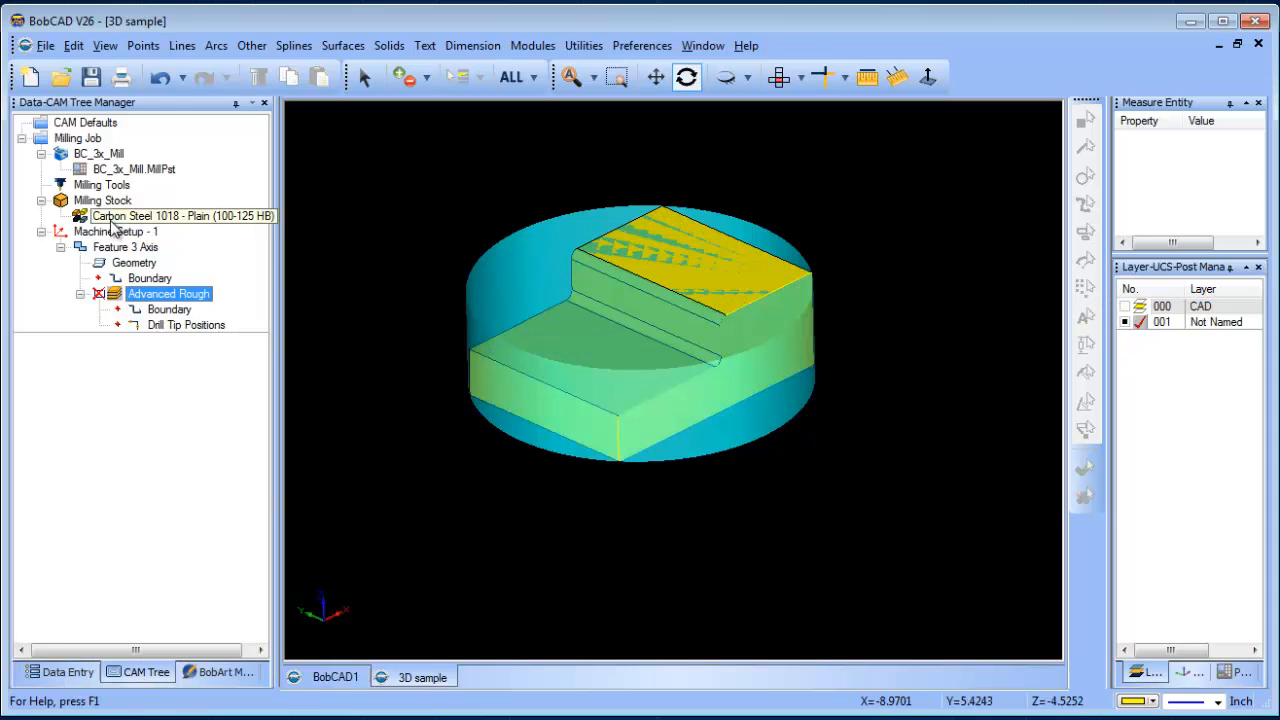
right_click(102, 200)
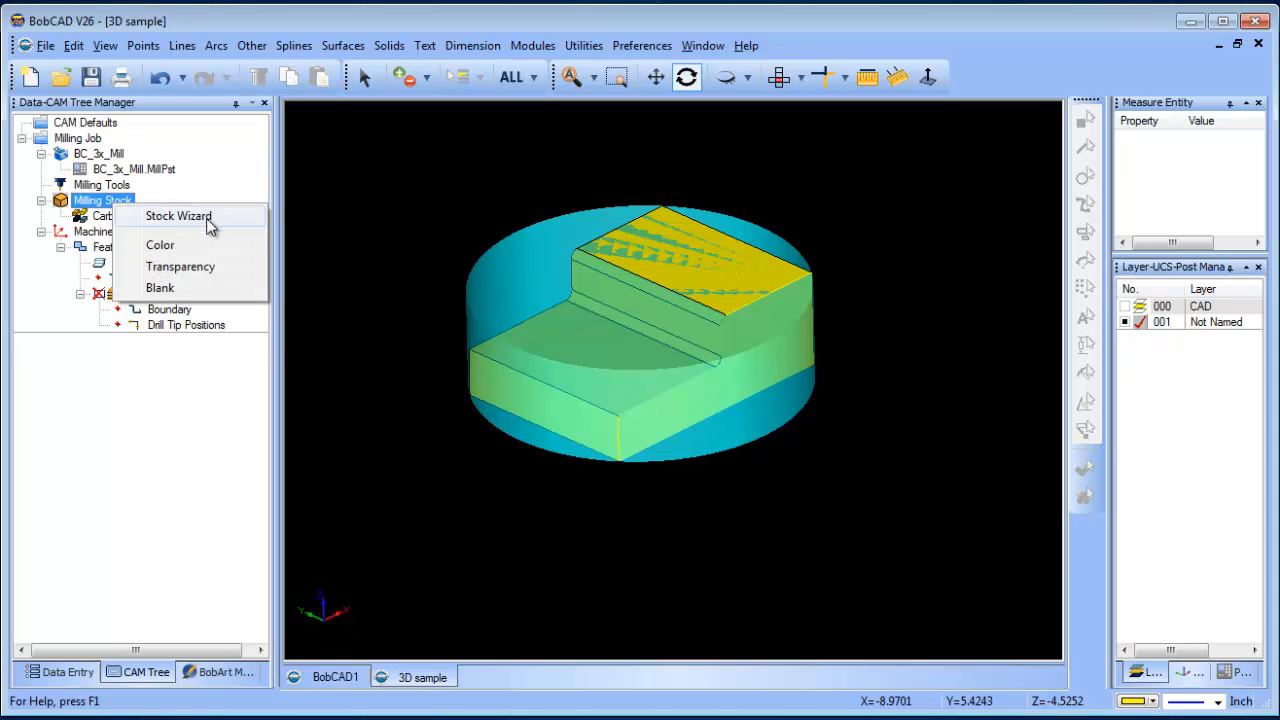
click(178, 216)
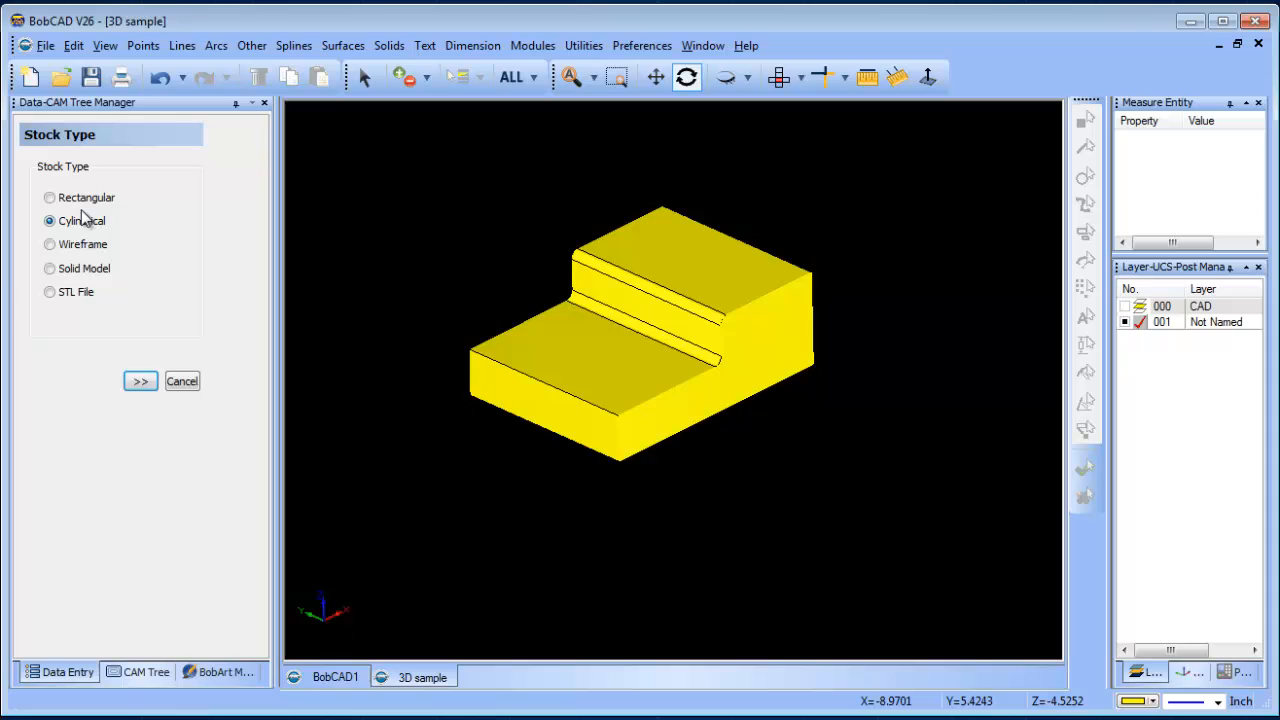
mouse_move(85, 261)
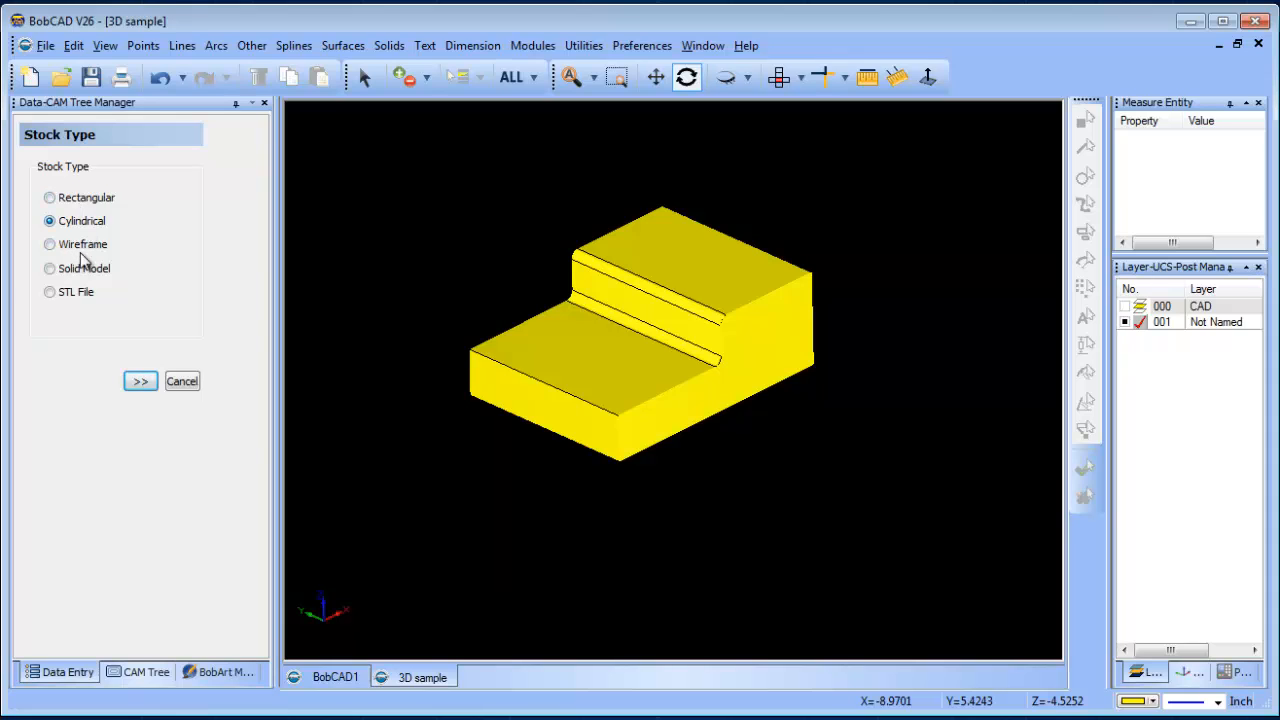
click(49, 268)
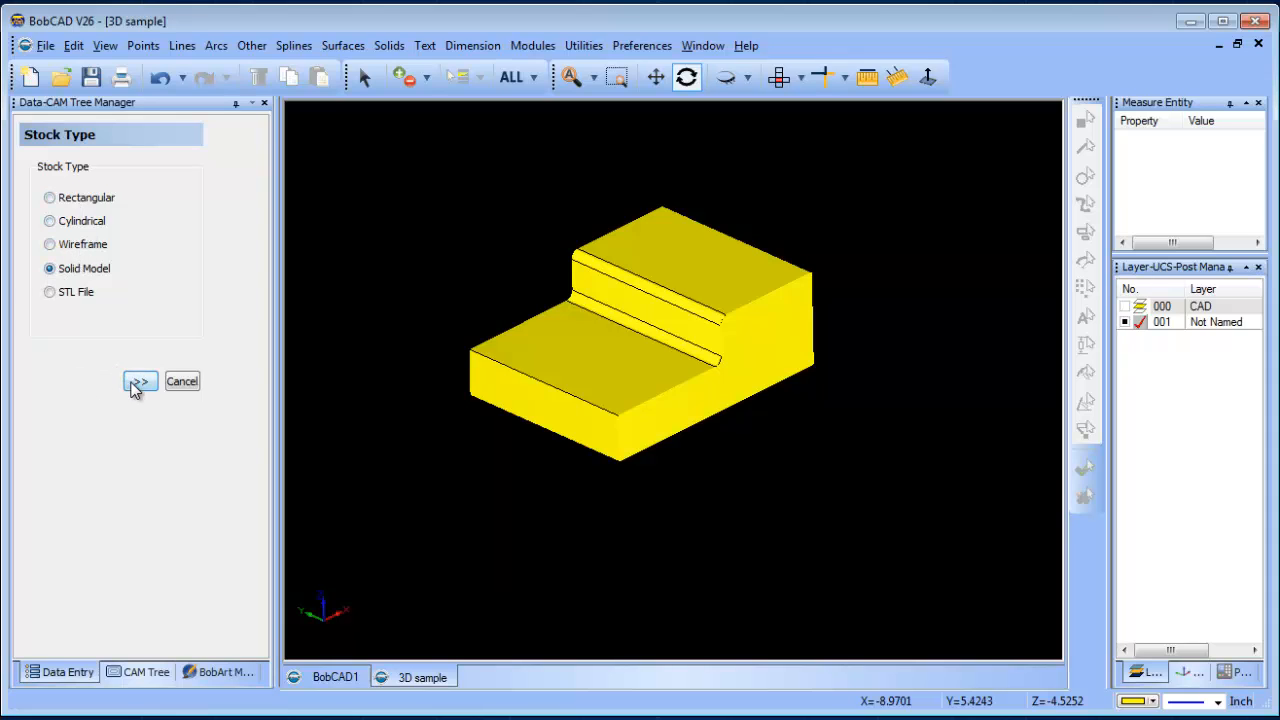
click(139, 381)
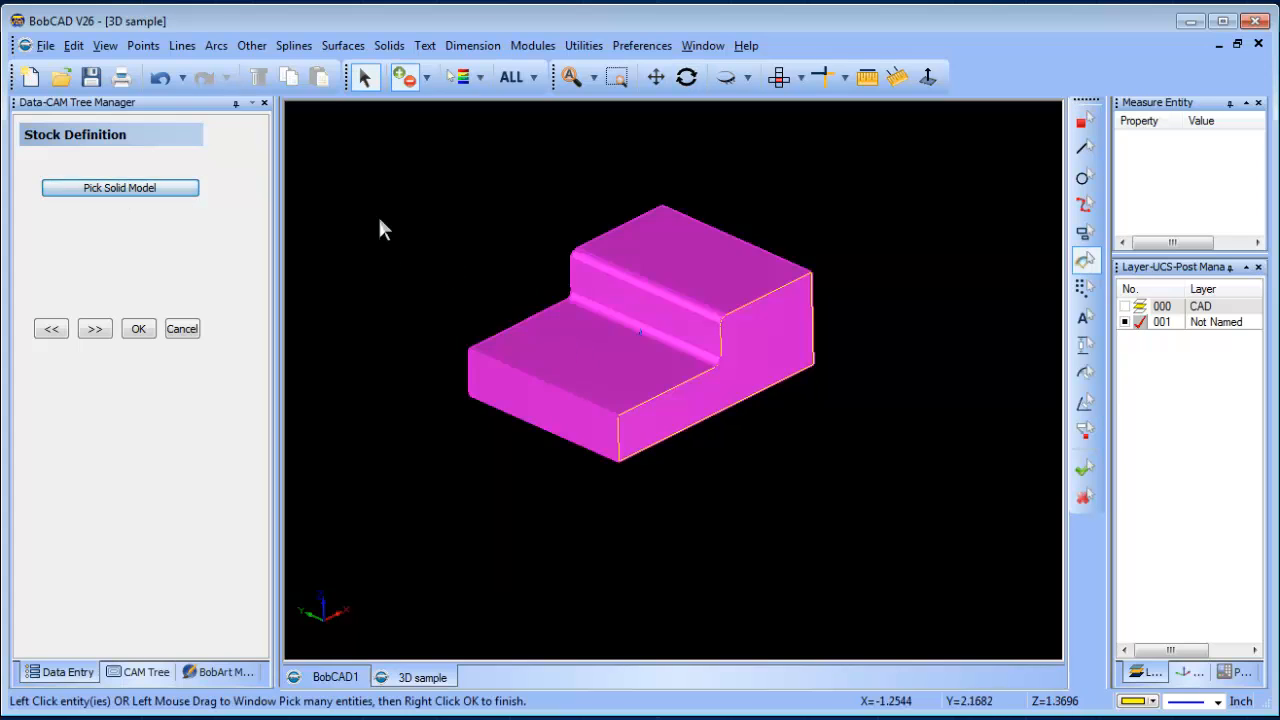
click(94, 328)
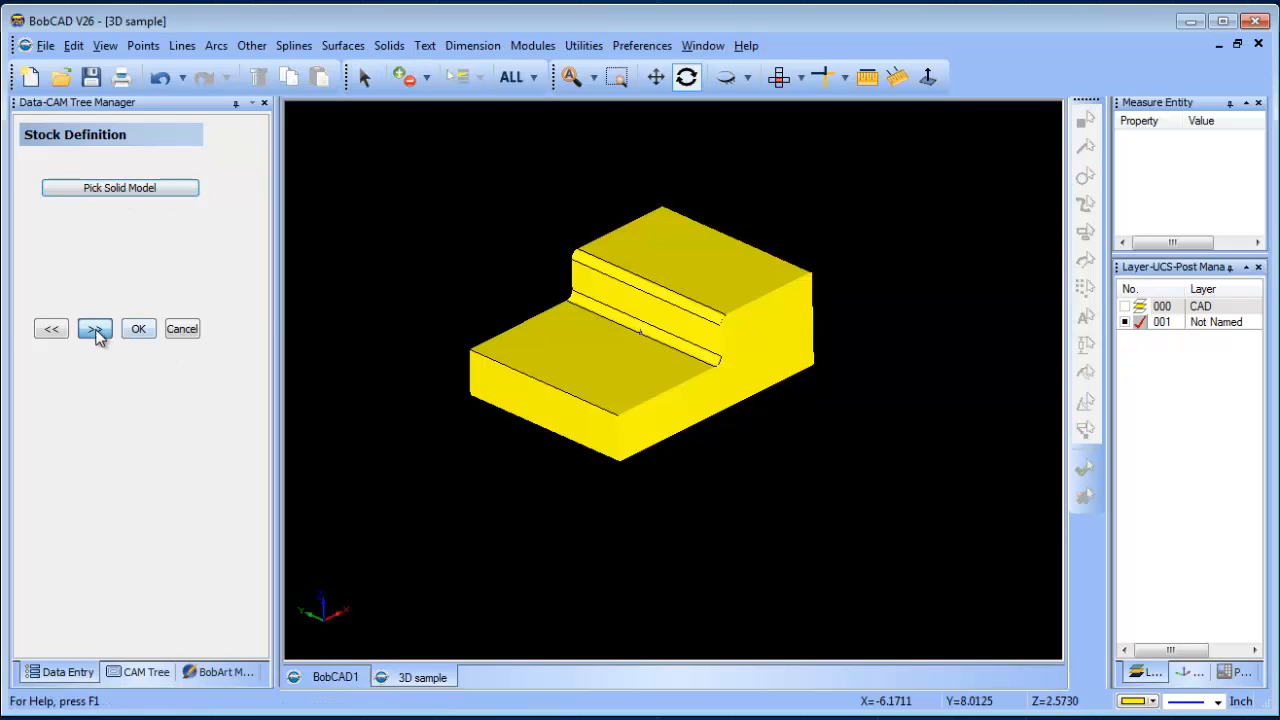
click(95, 328)
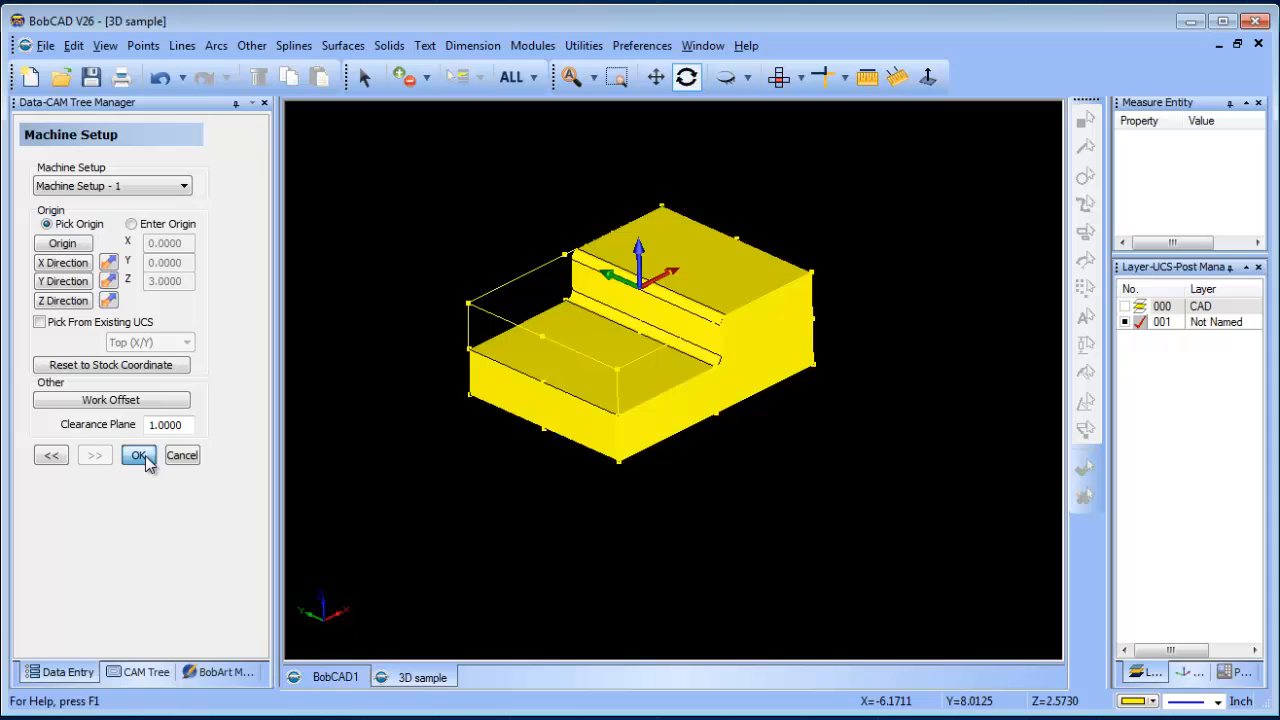
click(139, 455)
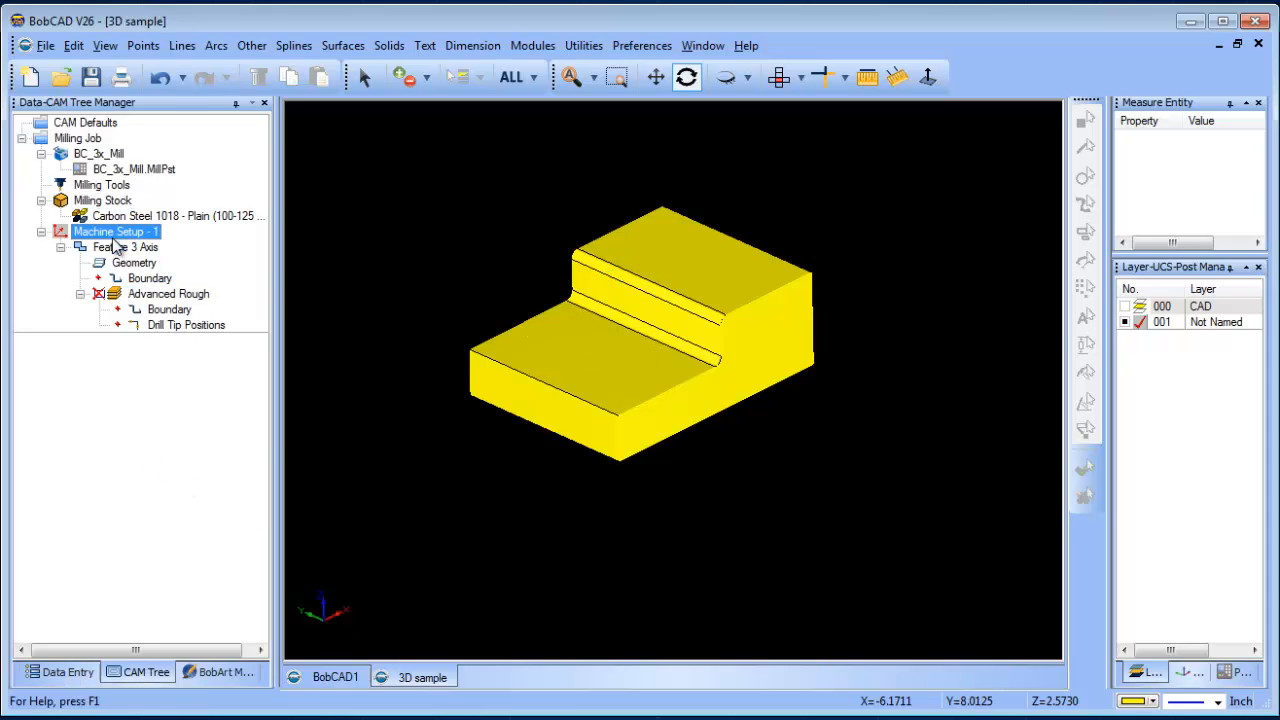
- Recompute Advanced Rough against the casting-shaped stock and orbit to inspect it
click(168, 293)
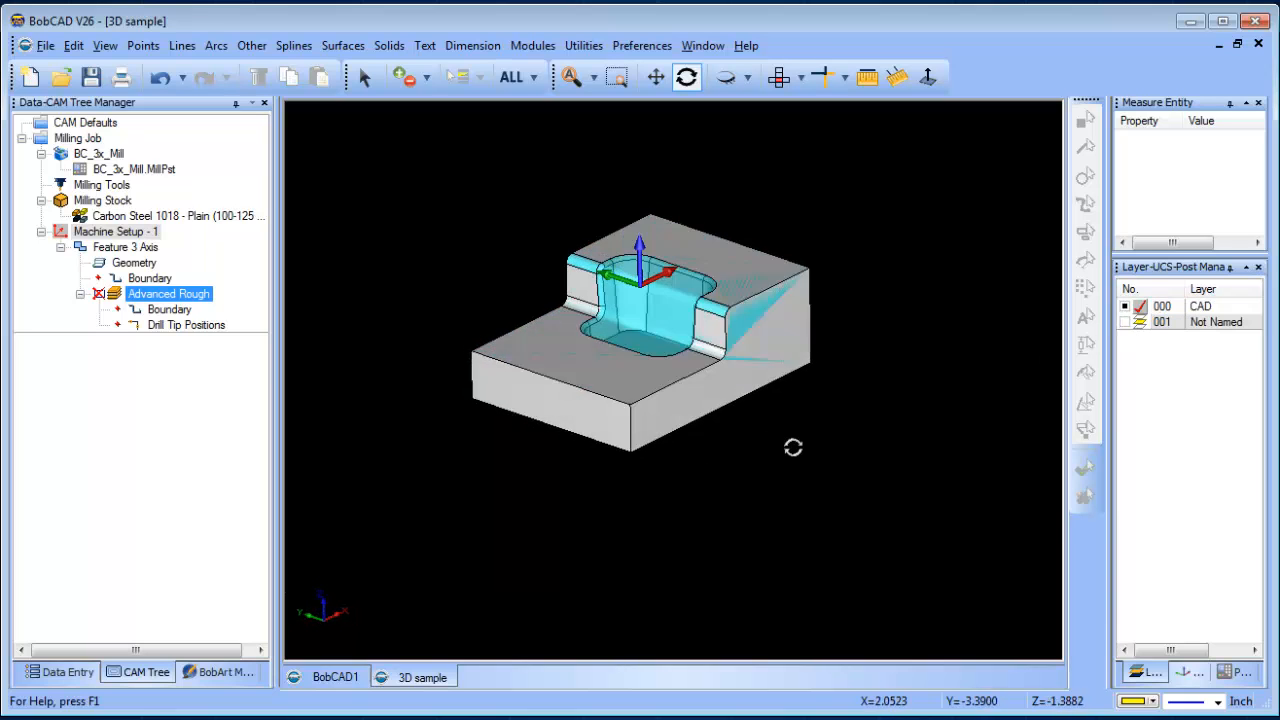
drag(793, 447, 648, 417)
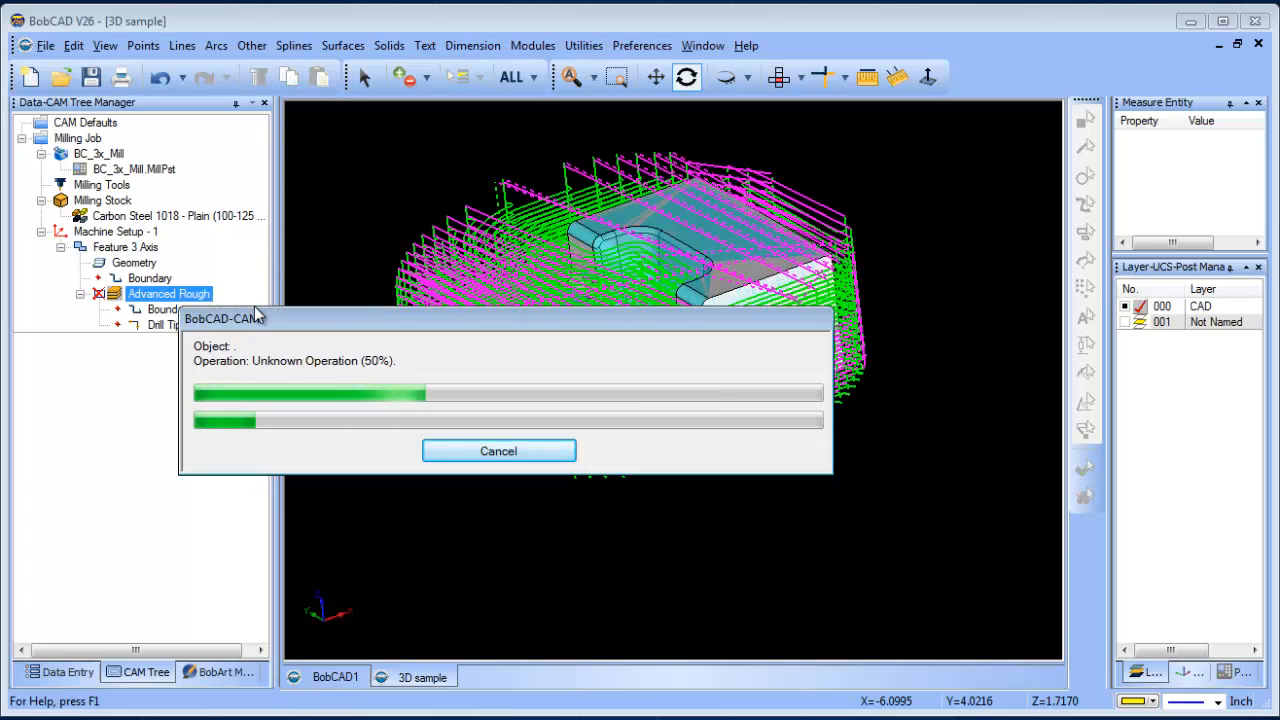
- Orbit the part to inspect the recomputed Advanced Rough toolpath cutting only inside the pocket
right_click(168, 293)
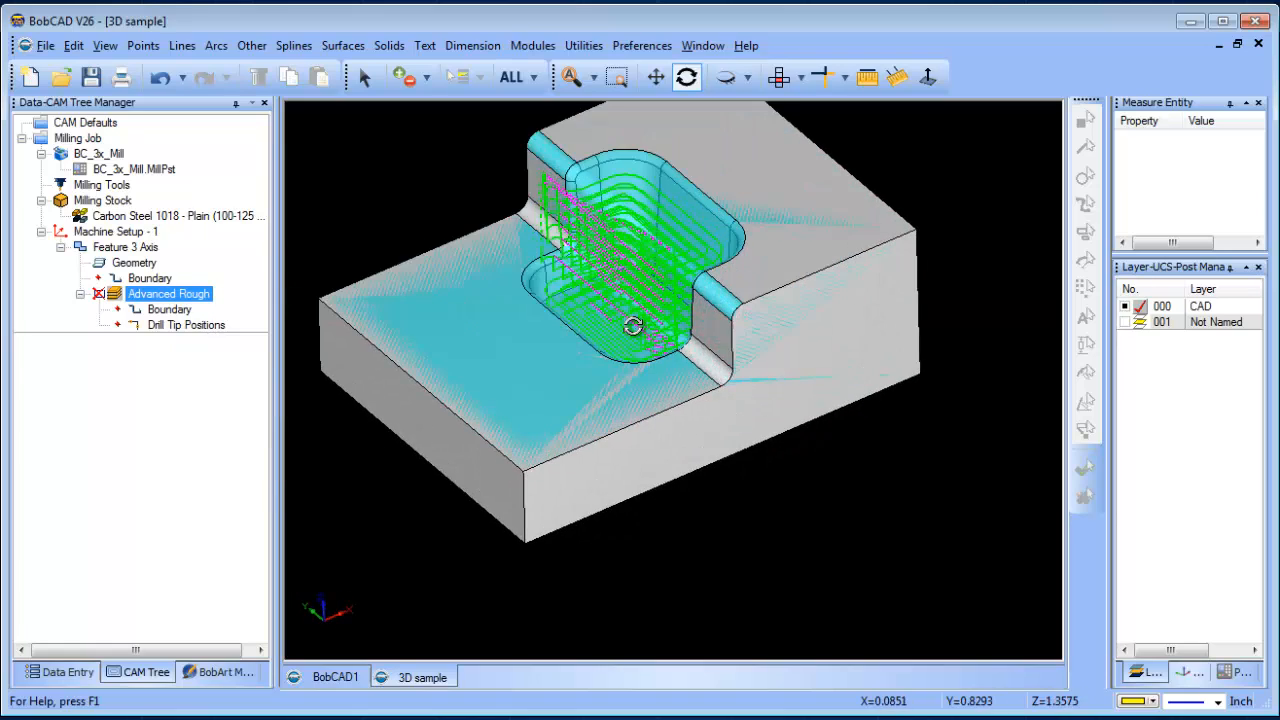
drag(635, 326, 697, 342)
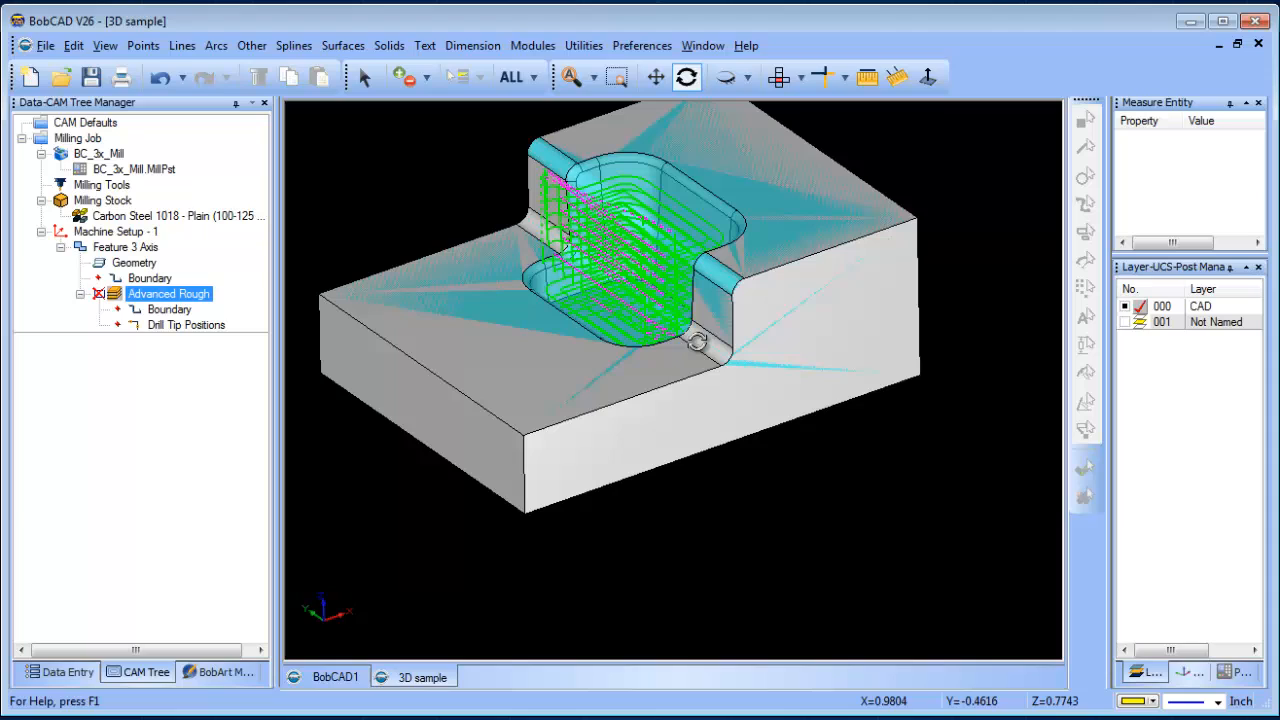
mouse_move(688, 335)
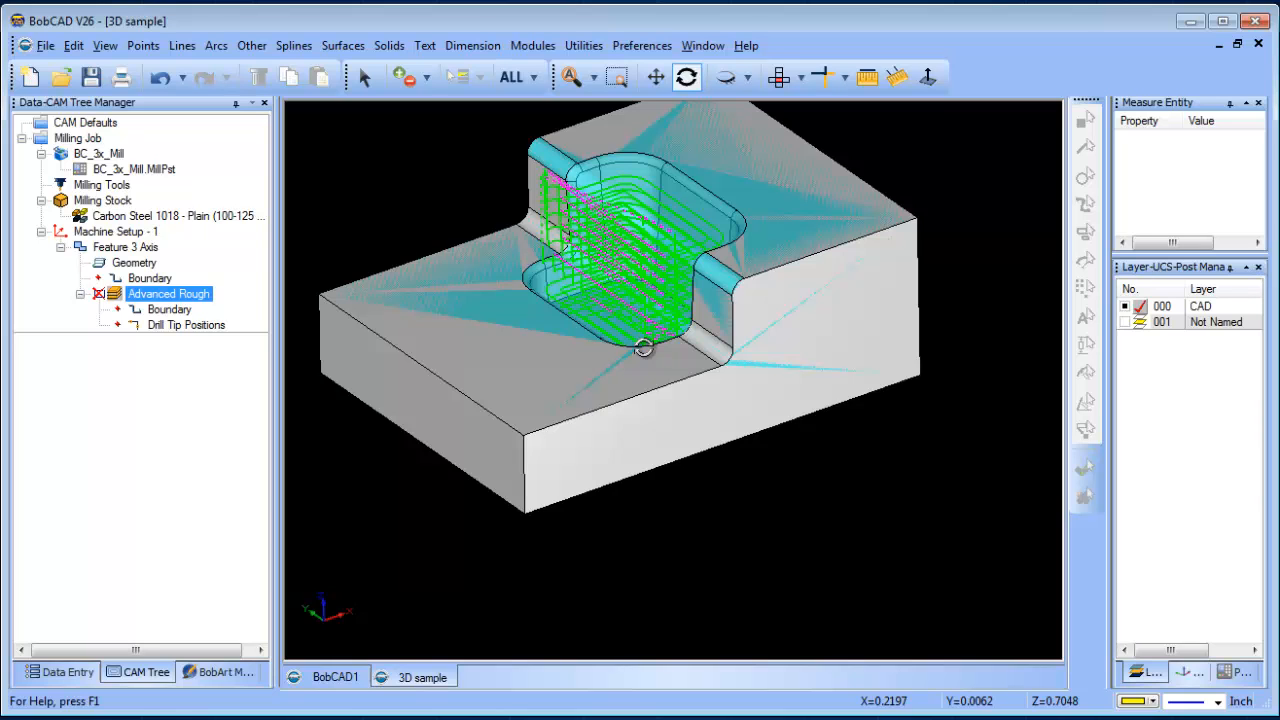
mouse_move(649, 358)
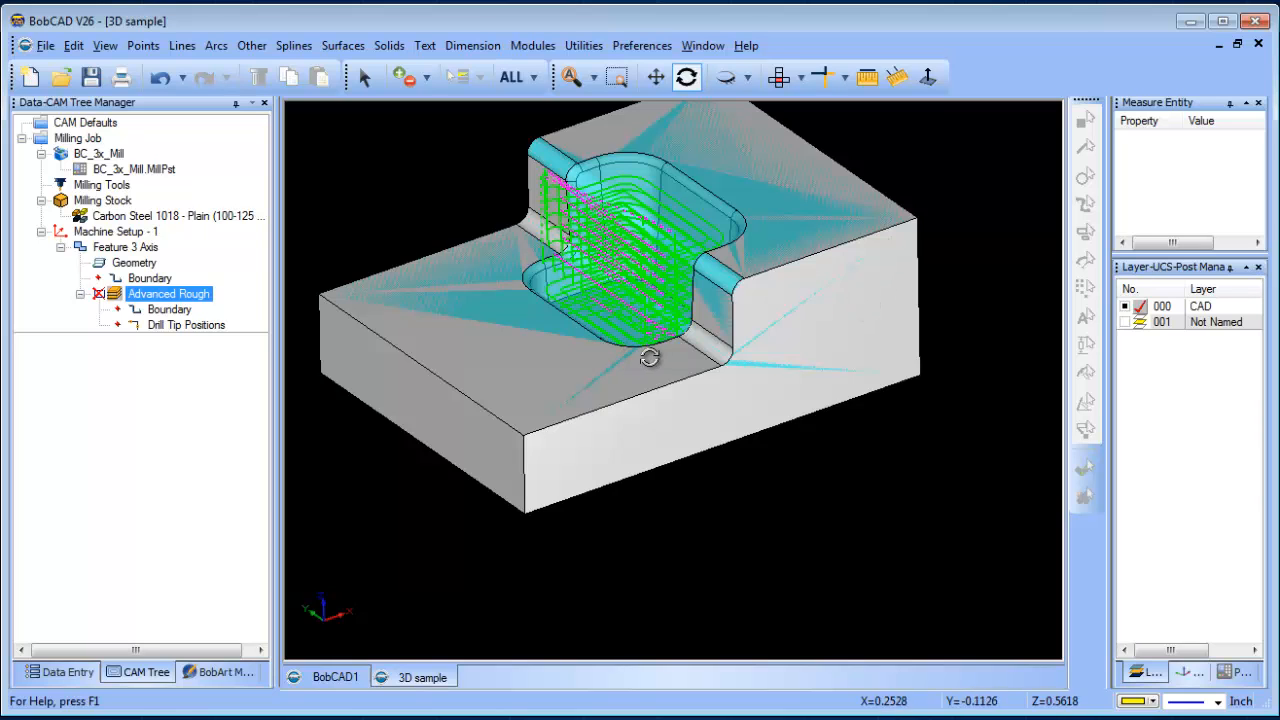